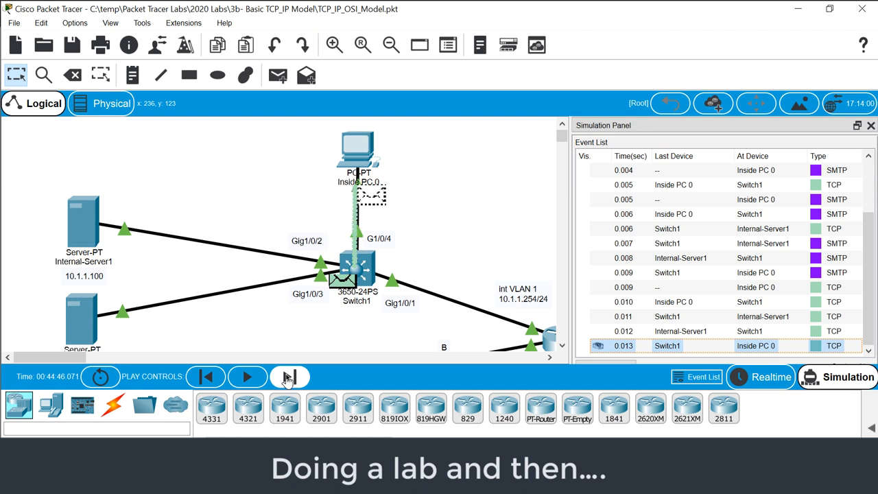
- Step the simulation forward twice, then clear the full event list when the buffer fills
left_click(288, 376)
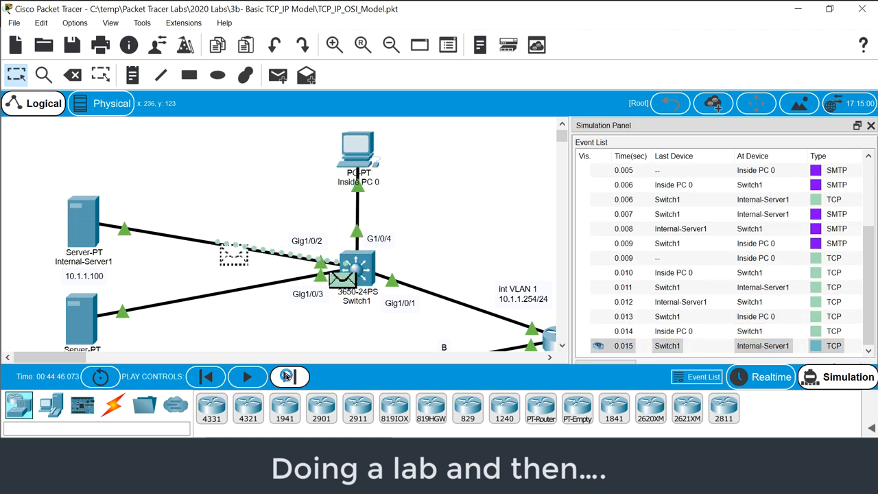
left_click(288, 376)
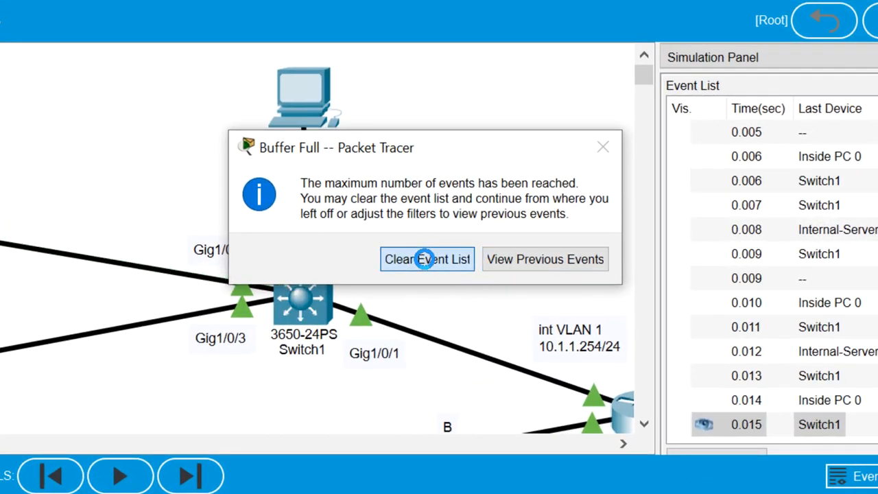
left_click(427, 259)
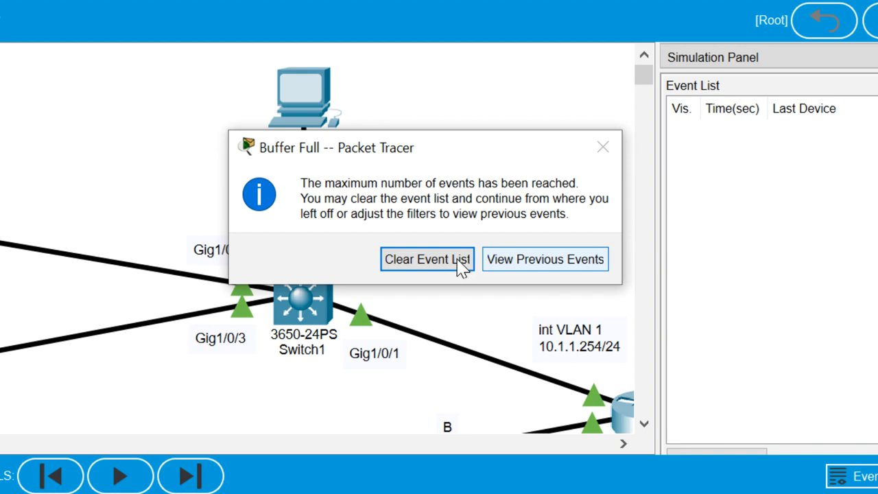
- Hide all event types and browse the IPv4, IPv6 and Misc protocol filter lists
left_click(427, 259)
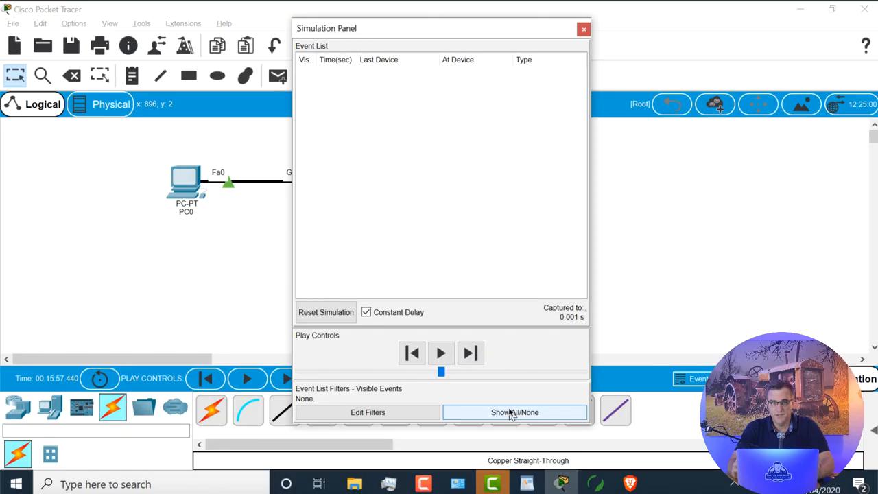
left_click(368, 412)
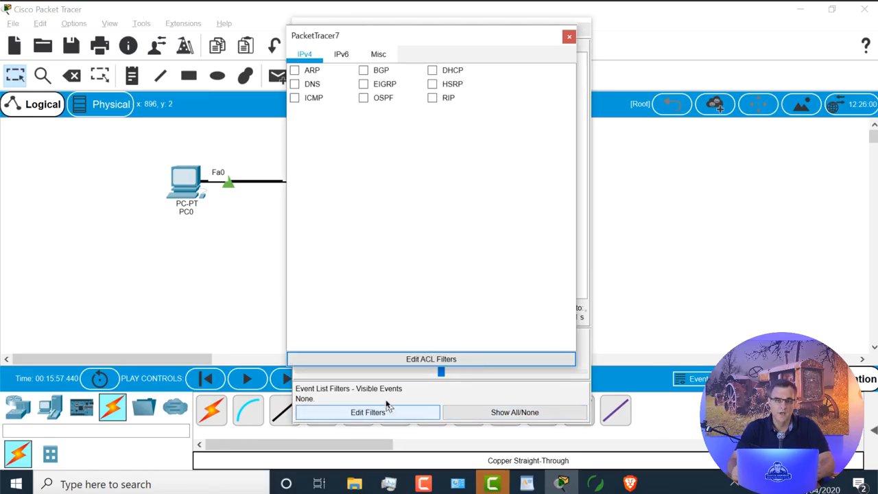
left_click(341, 54)
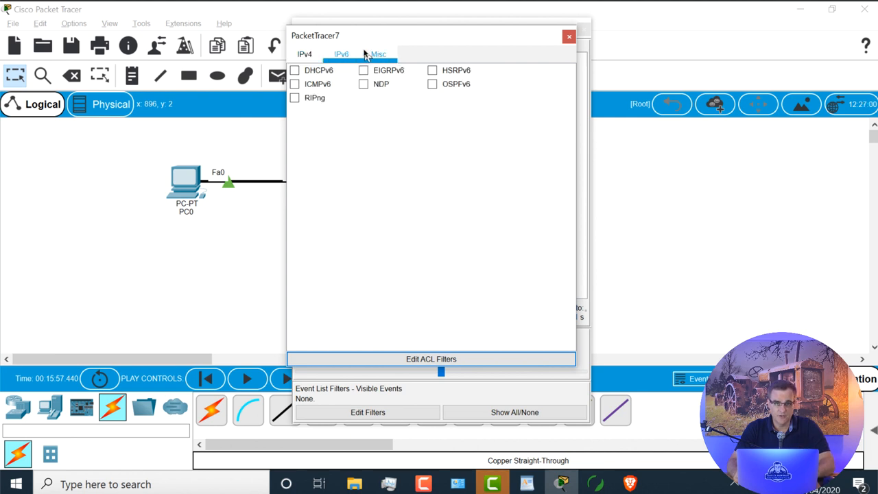
left_click(304, 54)
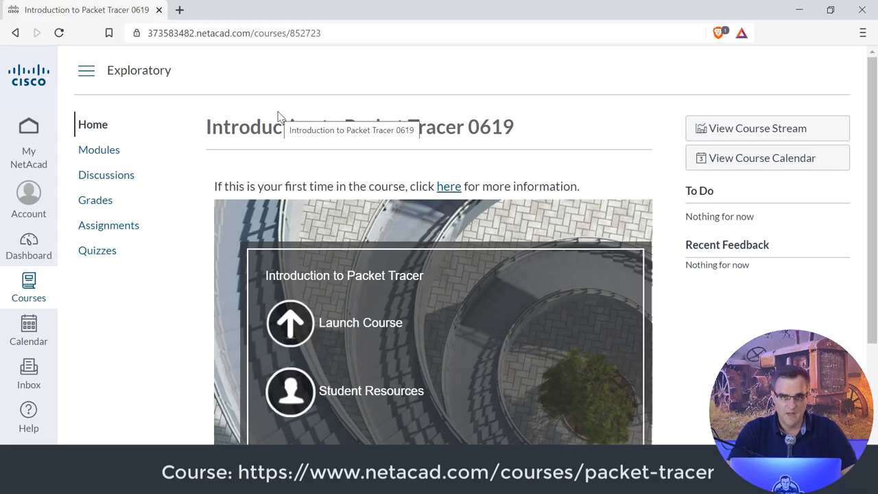
mouse_move(309, 322)
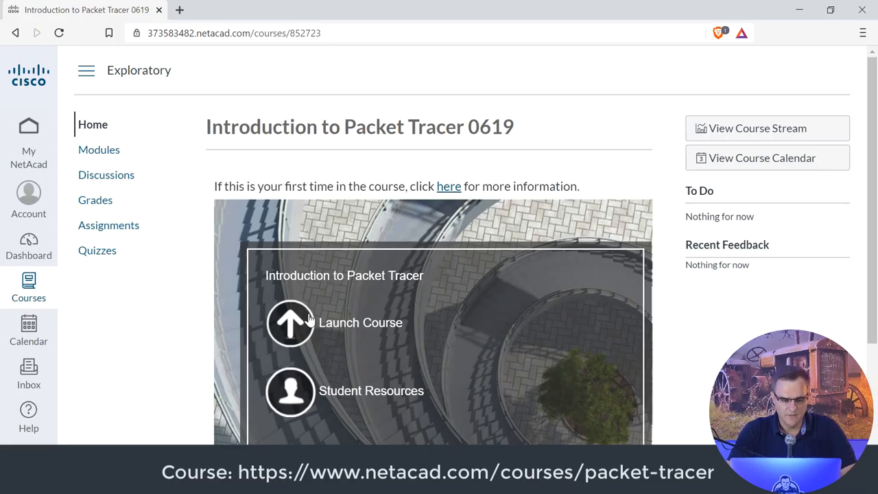
mouse_move(330, 214)
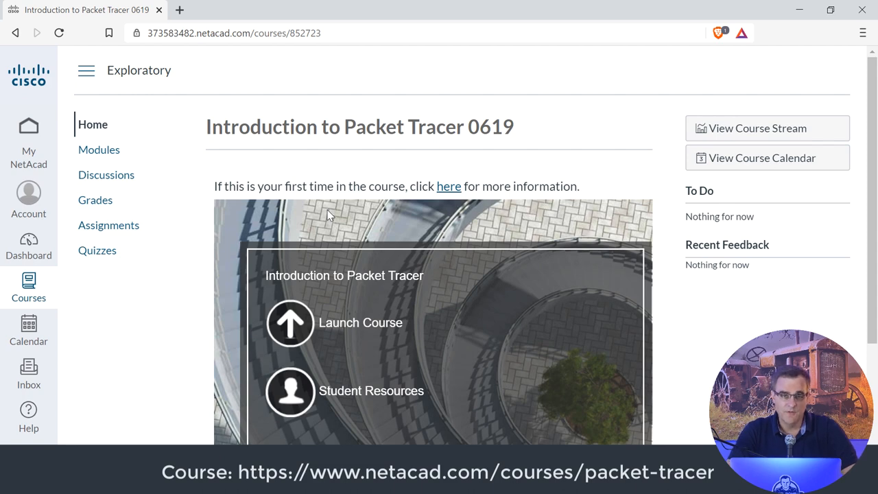
mouse_move(322, 298)
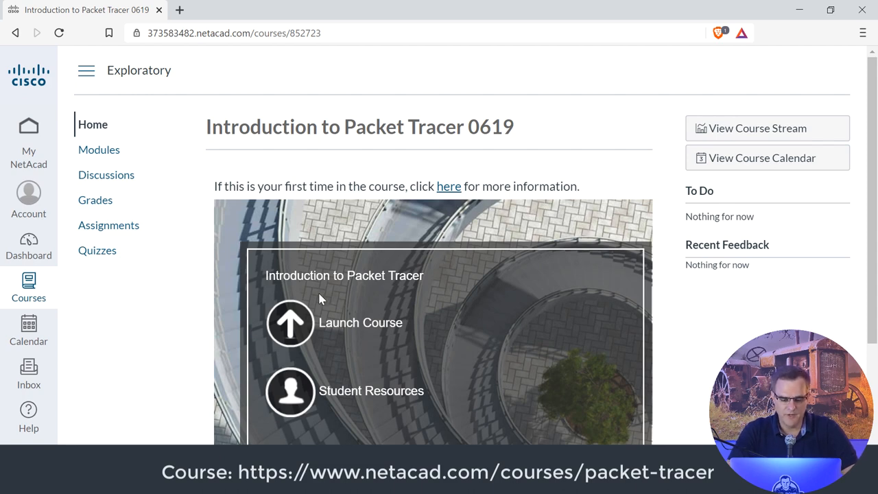
- Launch the Introduction to Packet Tracer 0619 course from its NetAcad home page
left_click(289, 323)
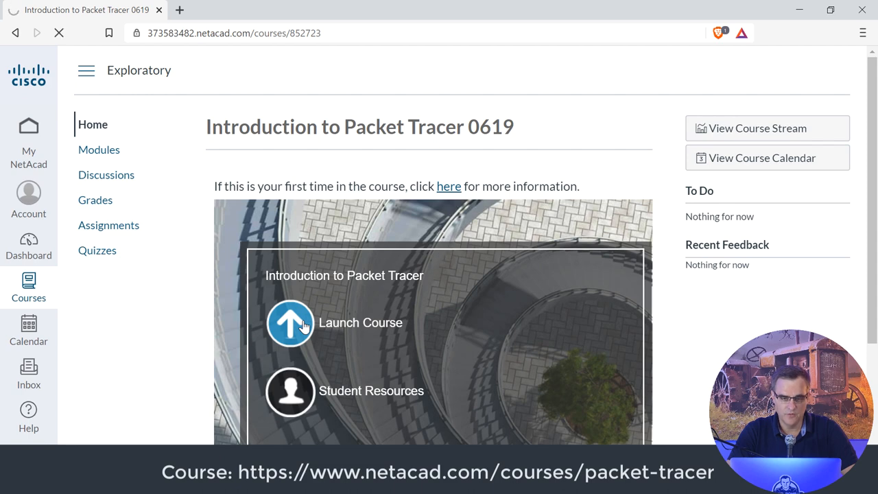
left_click(289, 323)
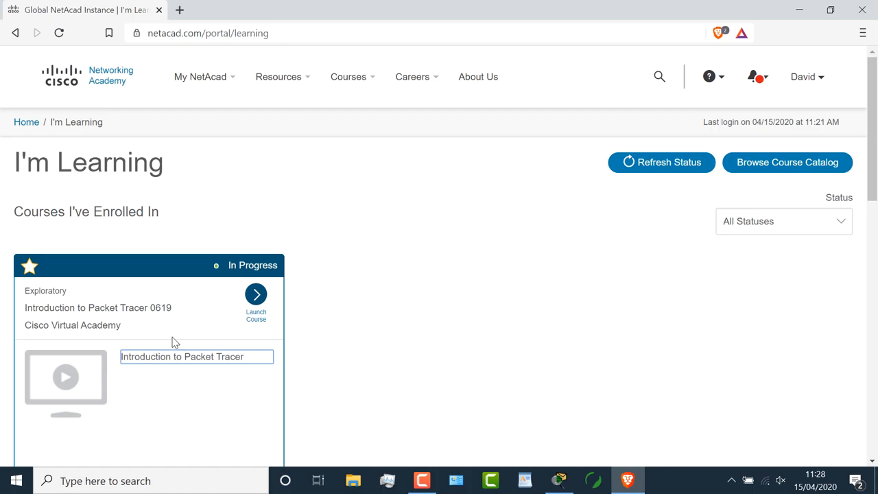
- Start the Introduction to Packet Tracer v1.1 course and browse the sections of Chapters 1–4
left_click(255, 293)
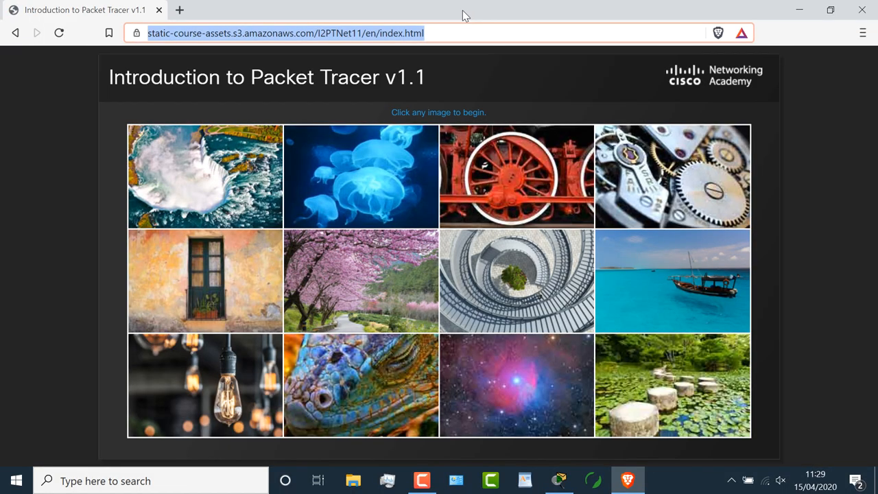
mouse_move(247, 169)
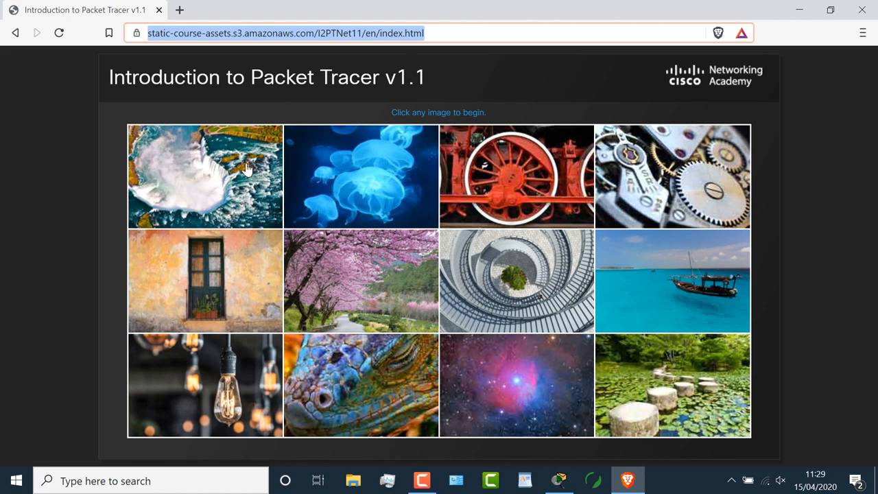
left_click(205, 177)
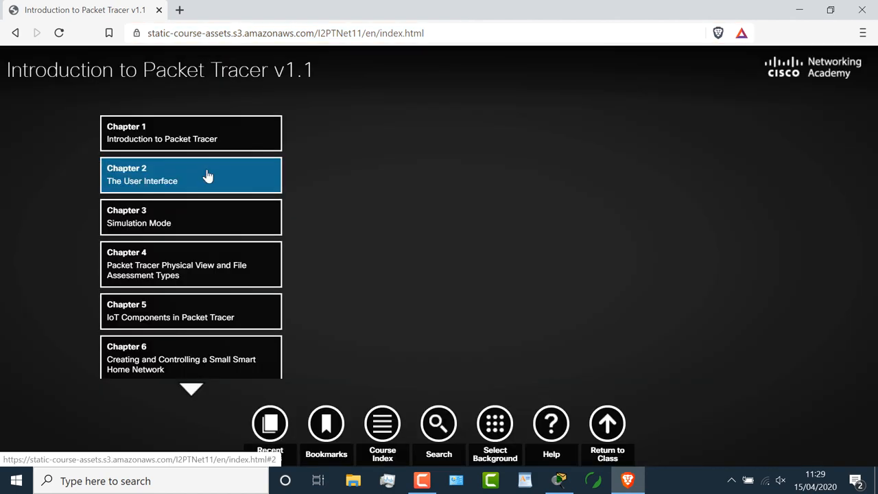
left_click(495, 423)
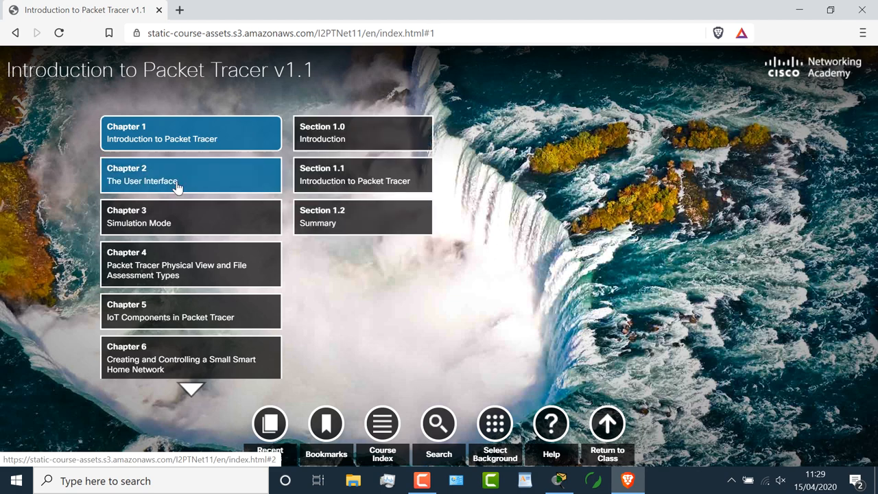
left_click(191, 174)
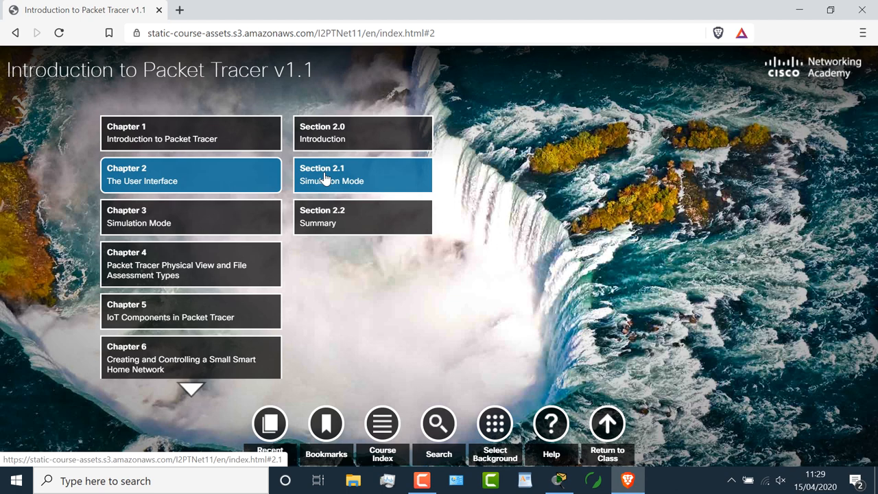
left_click(190, 217)
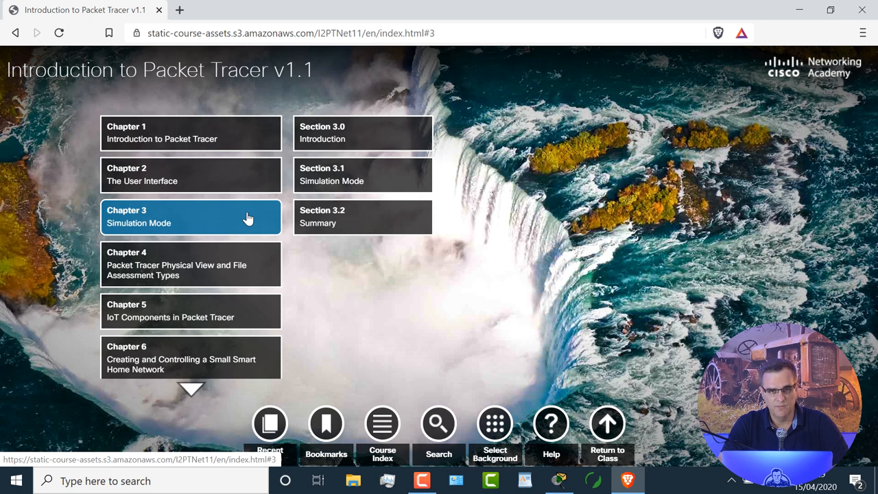
mouse_move(221, 214)
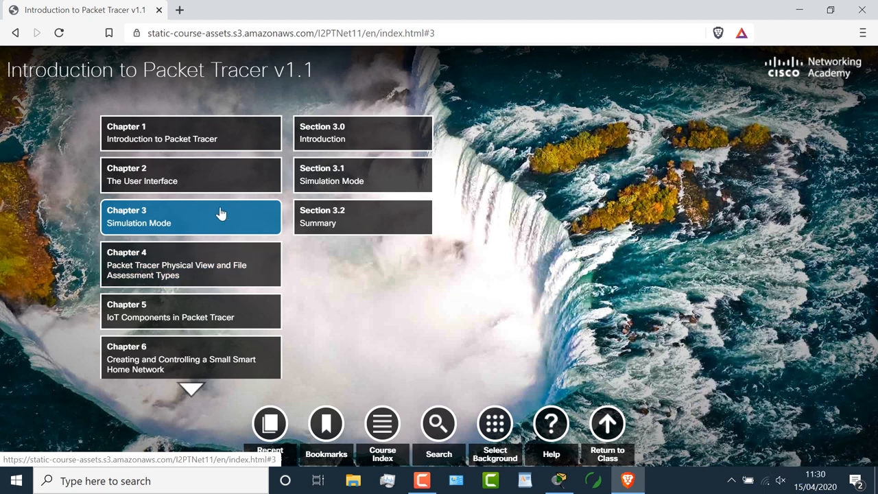
mouse_move(221, 244)
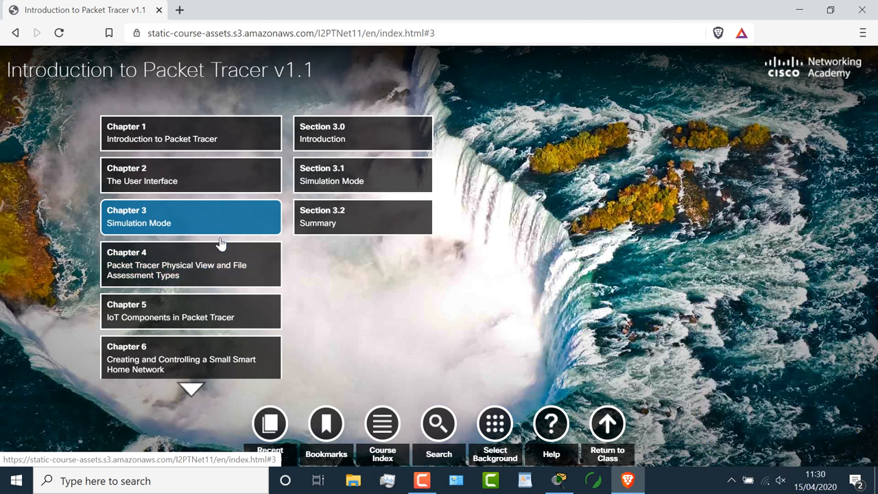
left_click(190, 264)
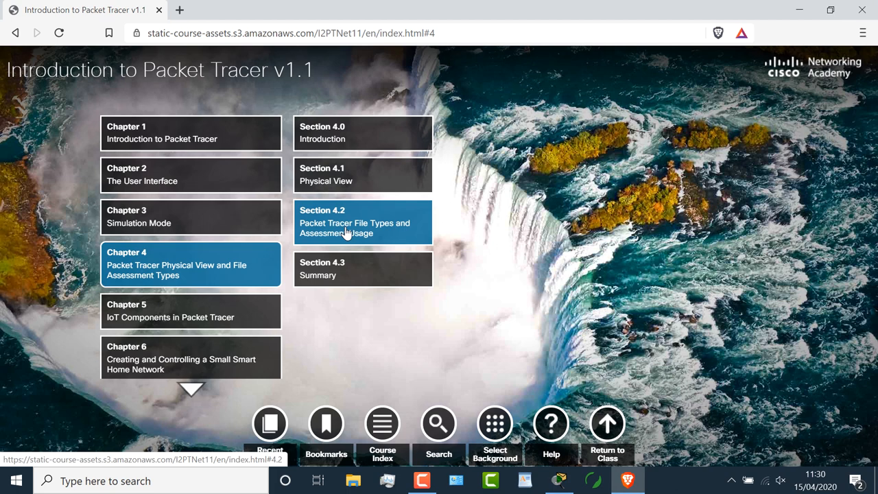
mouse_move(375, 236)
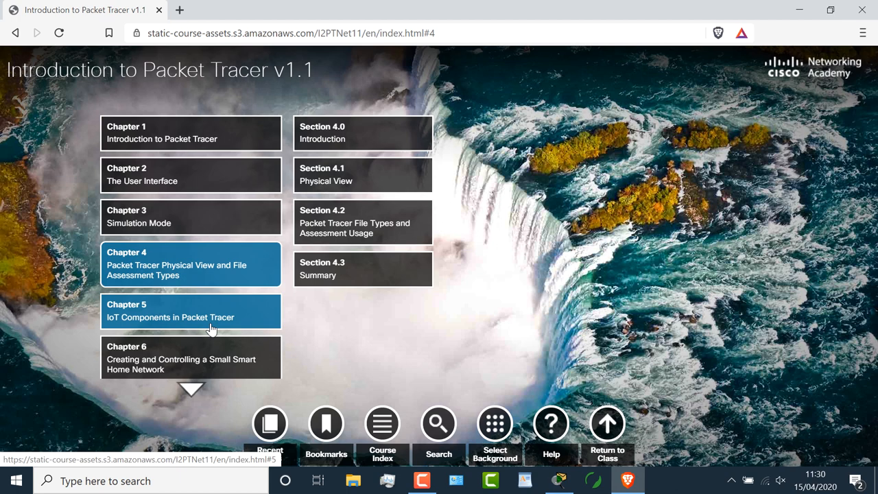
scroll("down", 3)
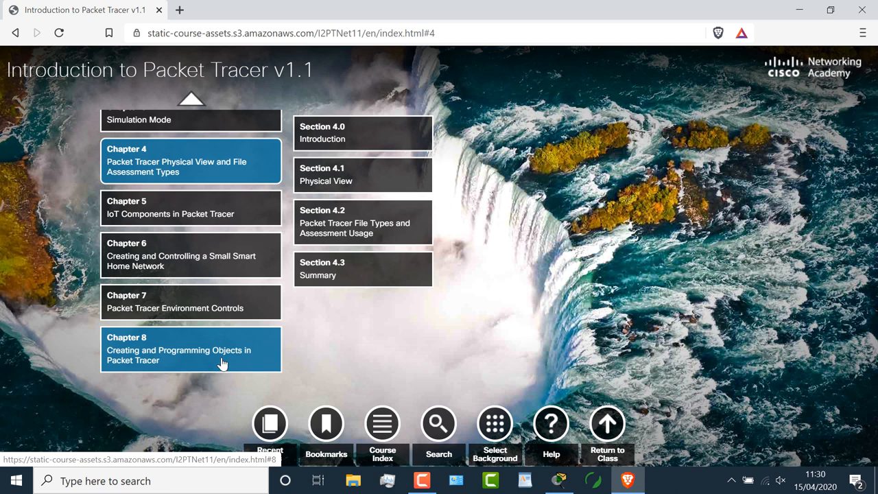
mouse_move(219, 294)
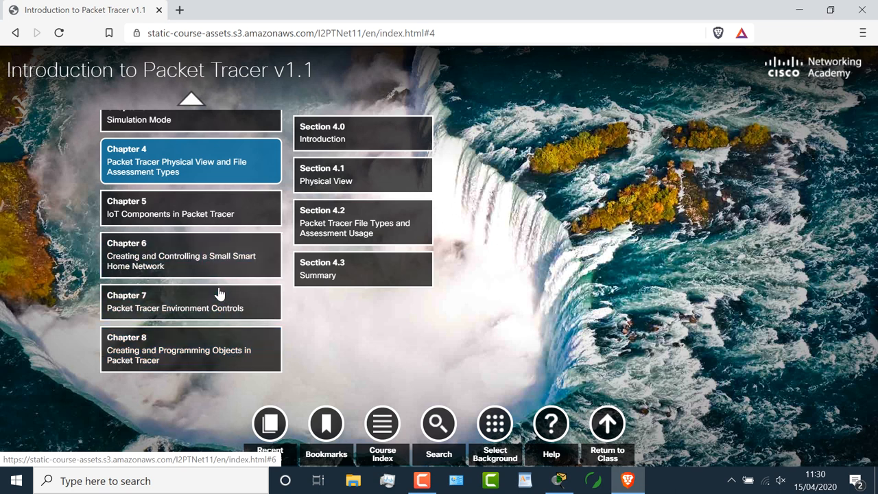
left_click(559, 480)
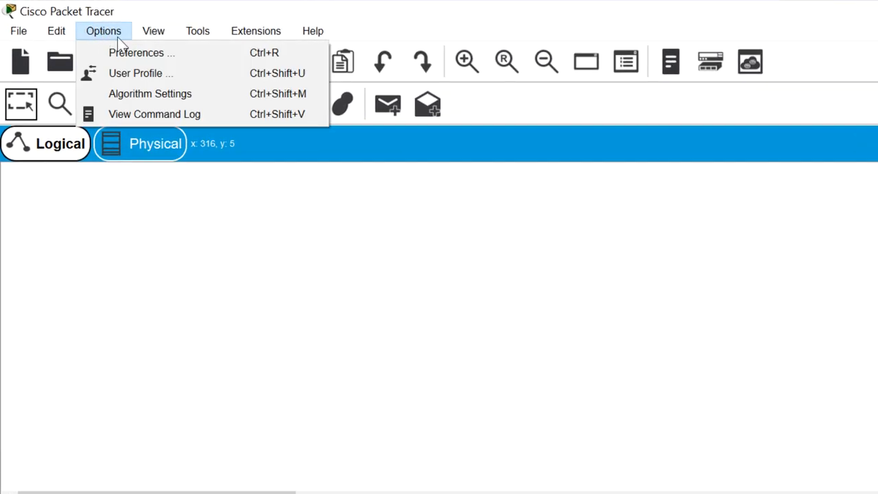
- Enable Buffer Filtered Events Only in the Miscellaneous preferences
left_click(136, 52)
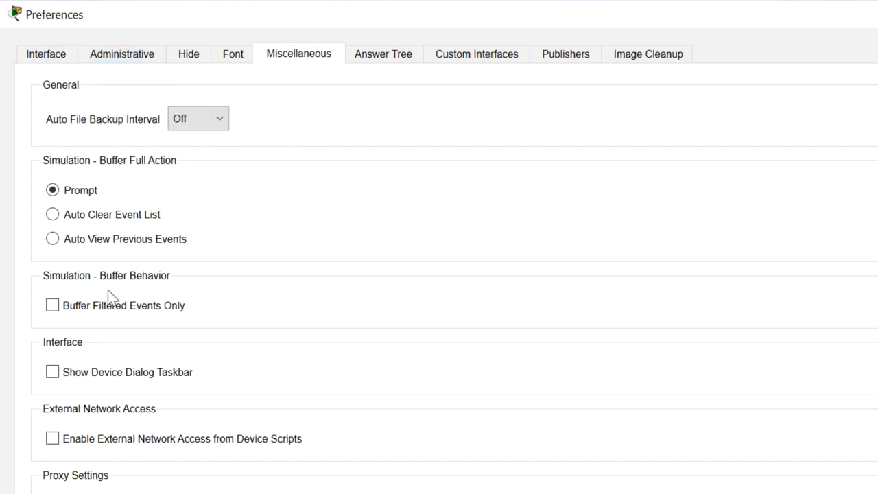
left_click(52, 305)
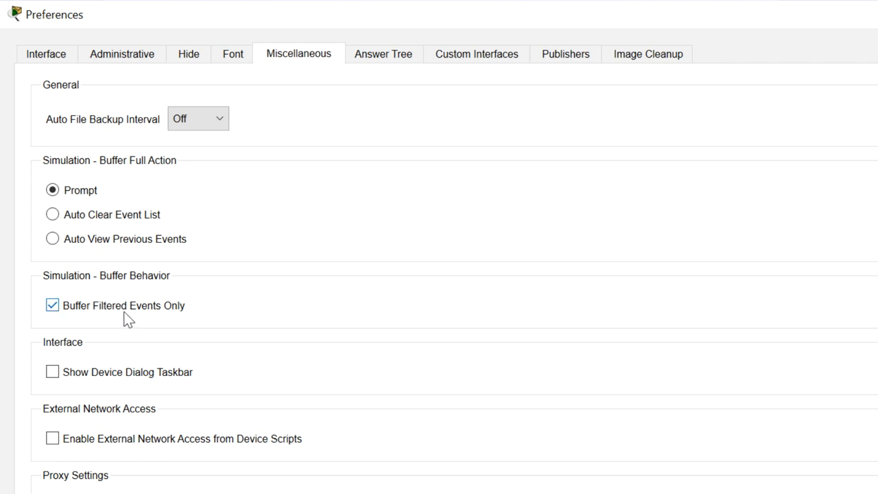
scroll("down", 3)
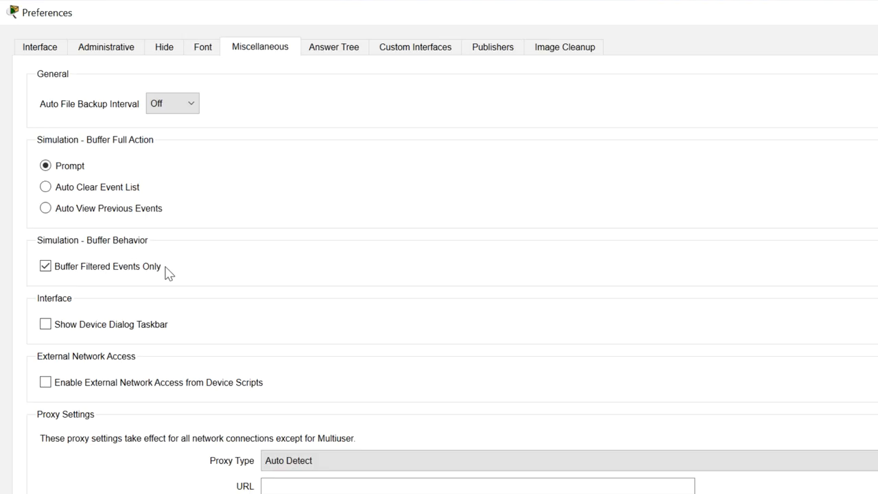
mouse_move(102, 279)
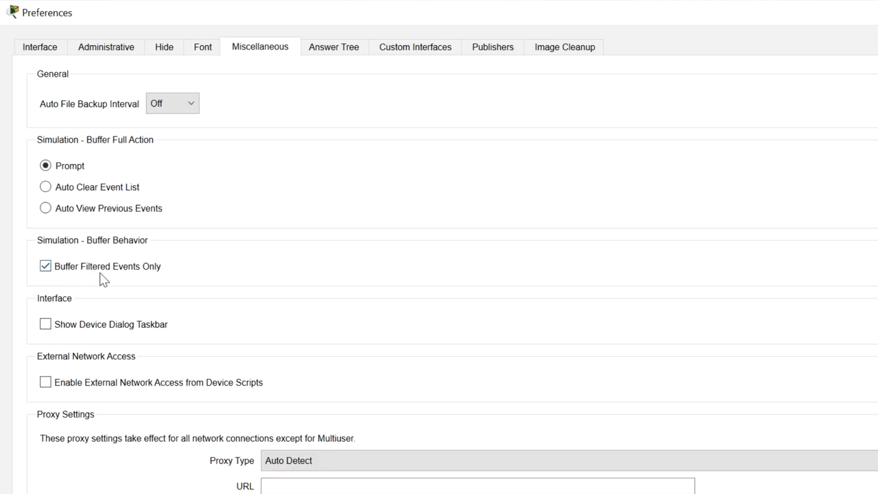
- Switch Preferences to the Interface tab with animation, device label and logging settings
left_click(39, 46)
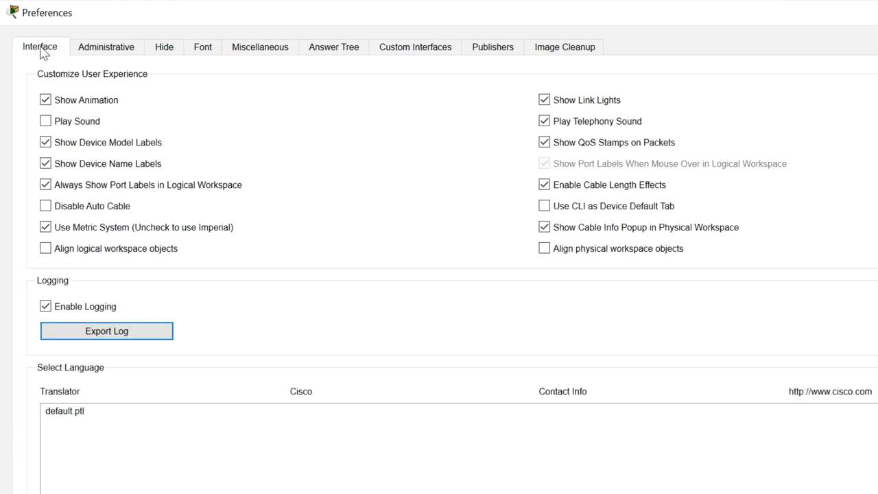
mouse_move(89, 147)
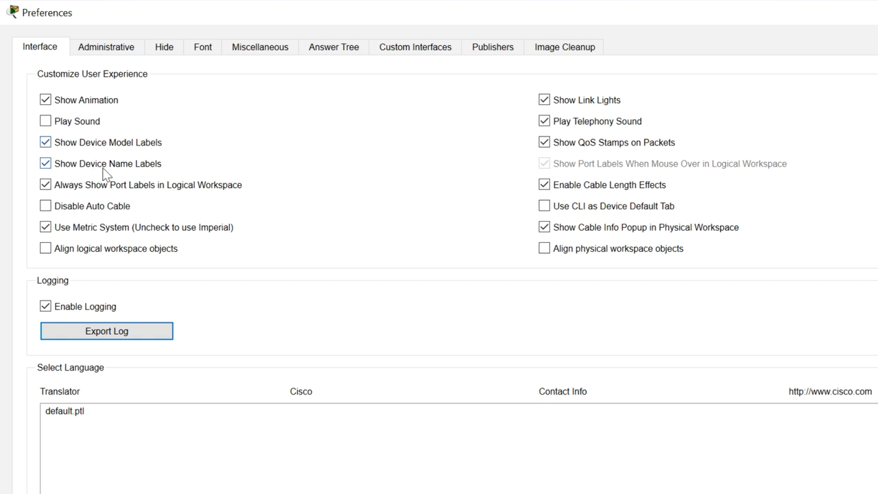
mouse_move(151, 202)
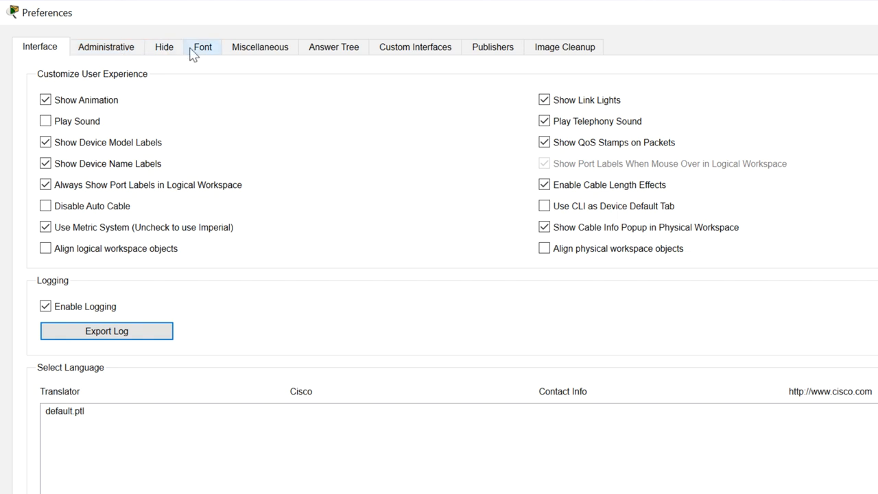
- Review the CLI and application font sizes, keeping size at 8 pt, and apply
left_click(202, 47)
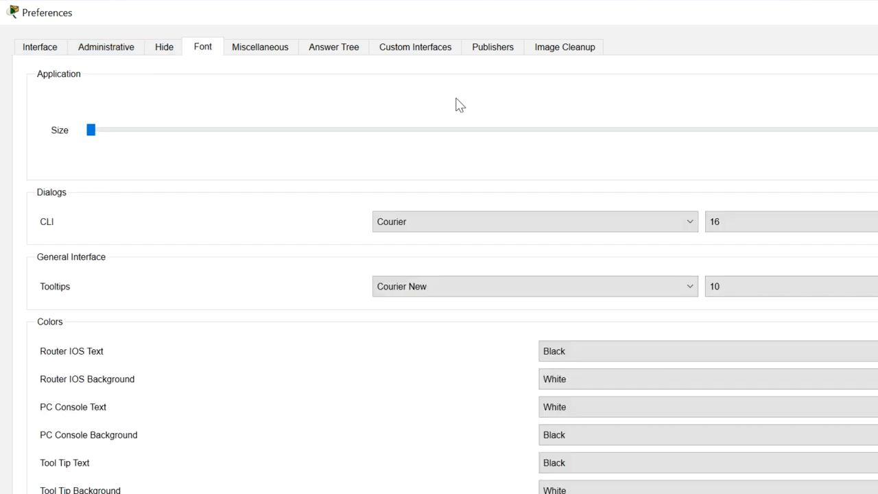
left_click(789, 221)
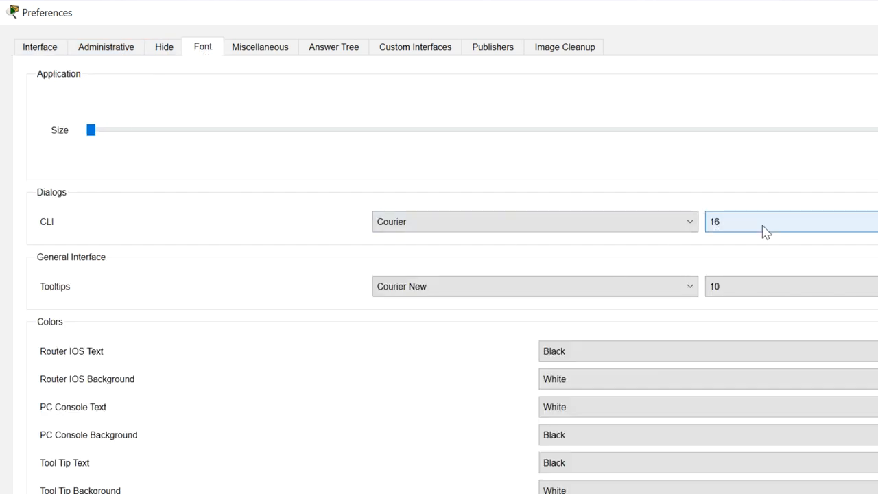
left_click(764, 221)
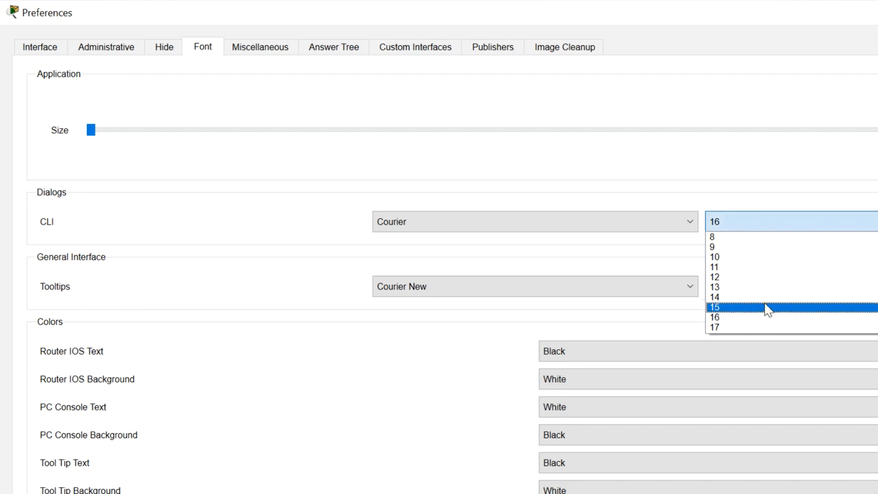
mouse_move(748, 317)
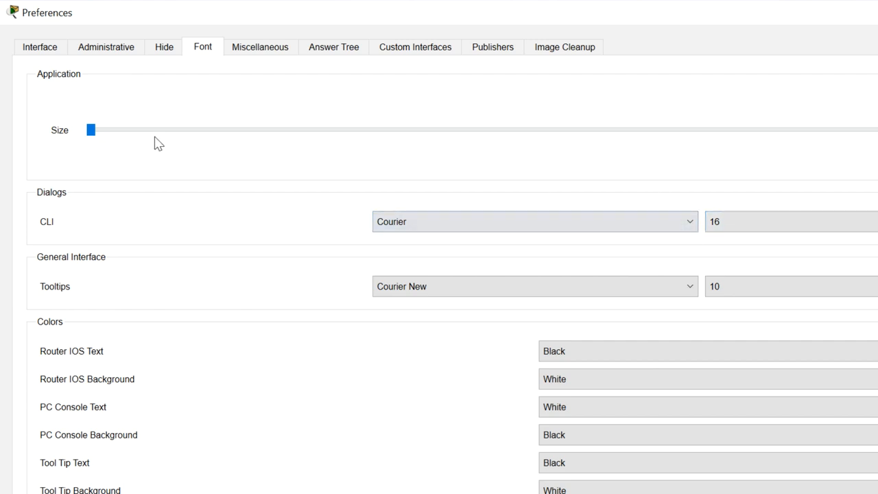
left_click_drag(91, 130, 177, 130)
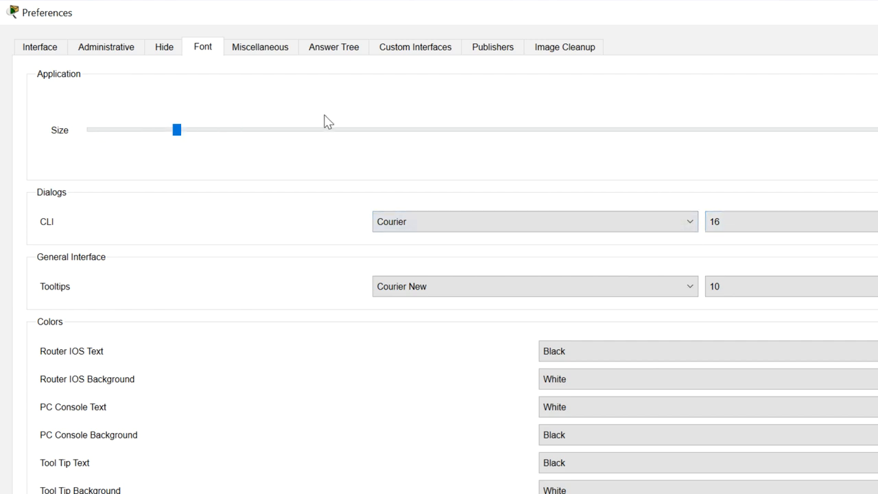
left_click_drag(177, 129, 347, 129)
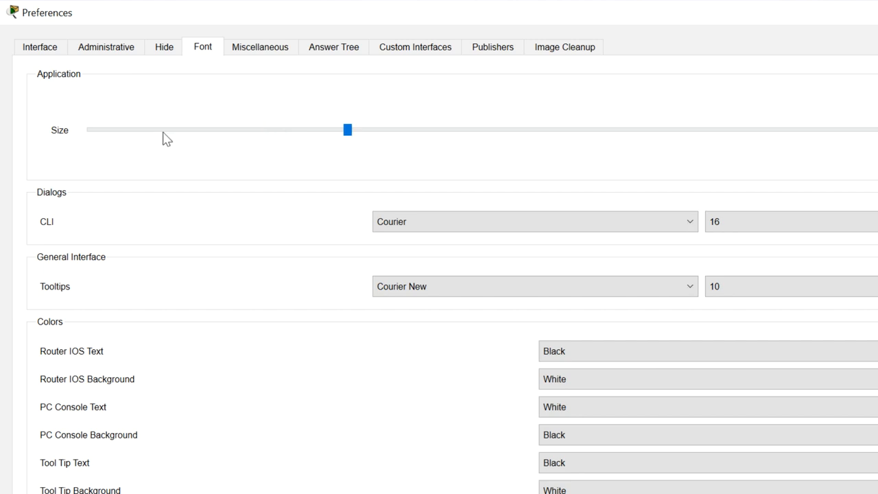
left_click_drag(347, 129, 85, 124)
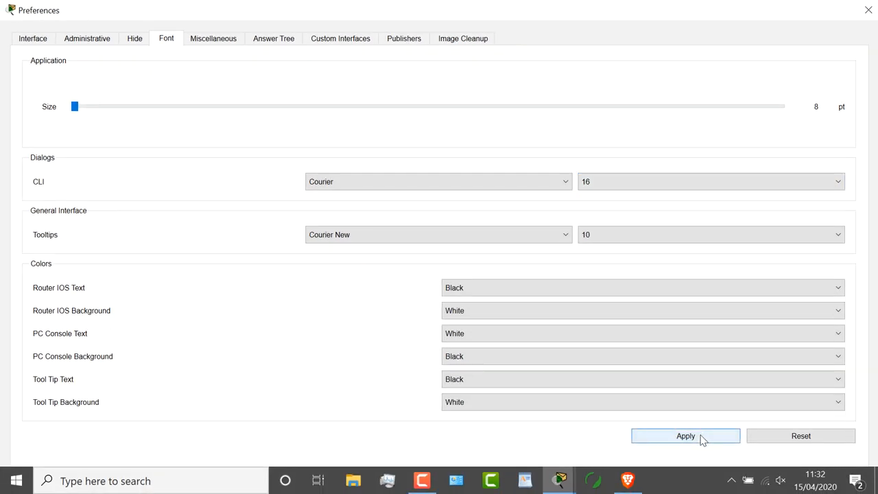
left_click(686, 436)
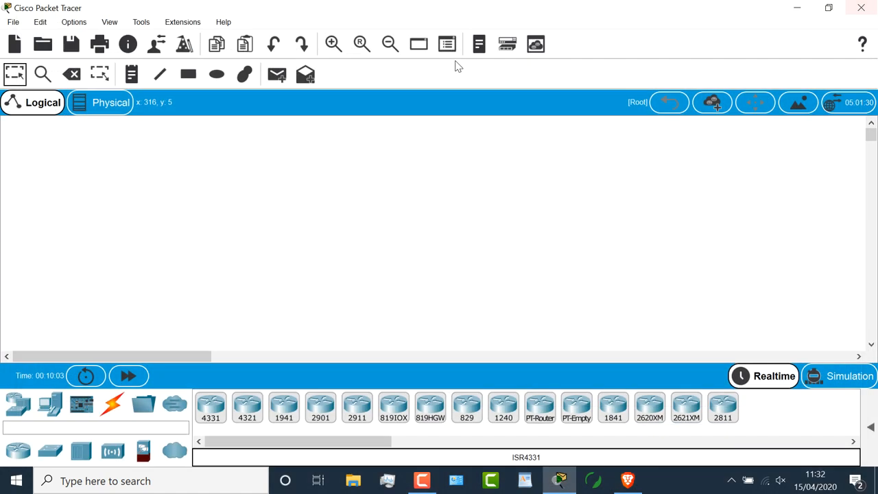
mouse_move(247, 328)
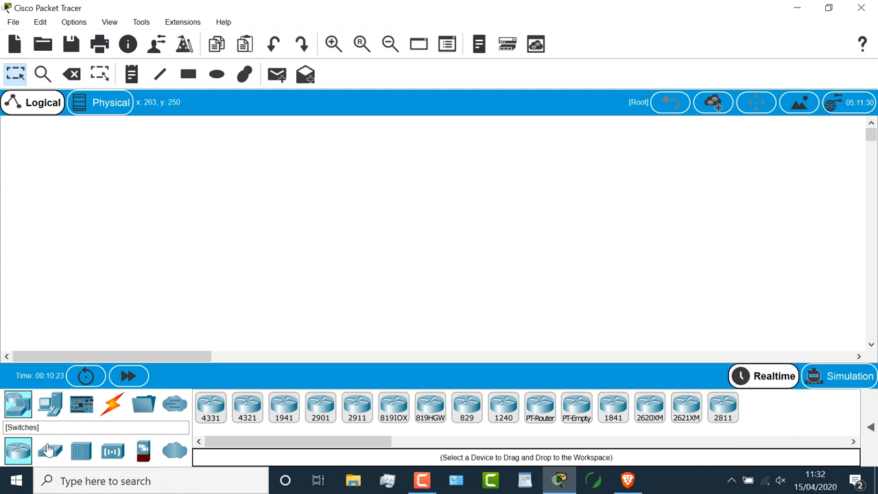
left_click(81, 450)
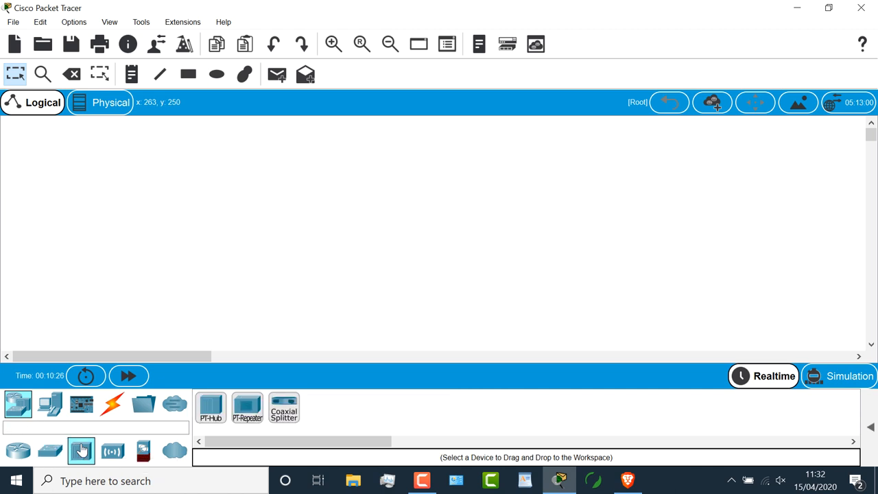
left_click(113, 451)
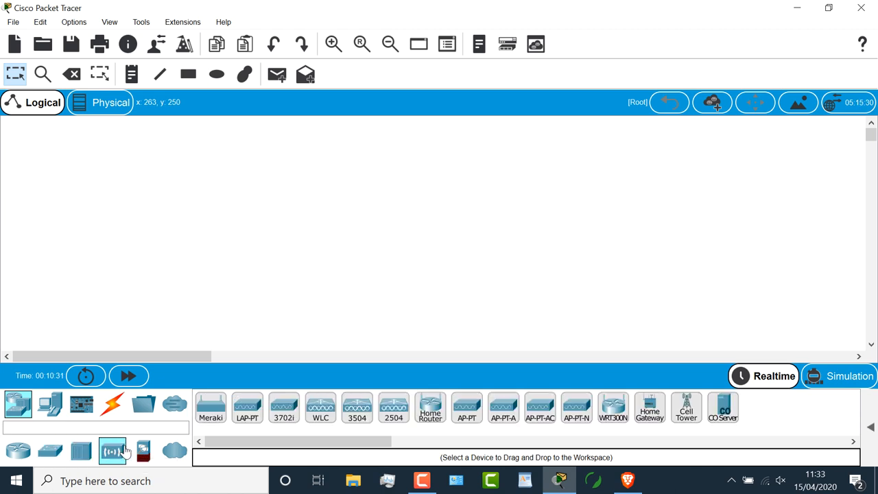
left_click(143, 450)
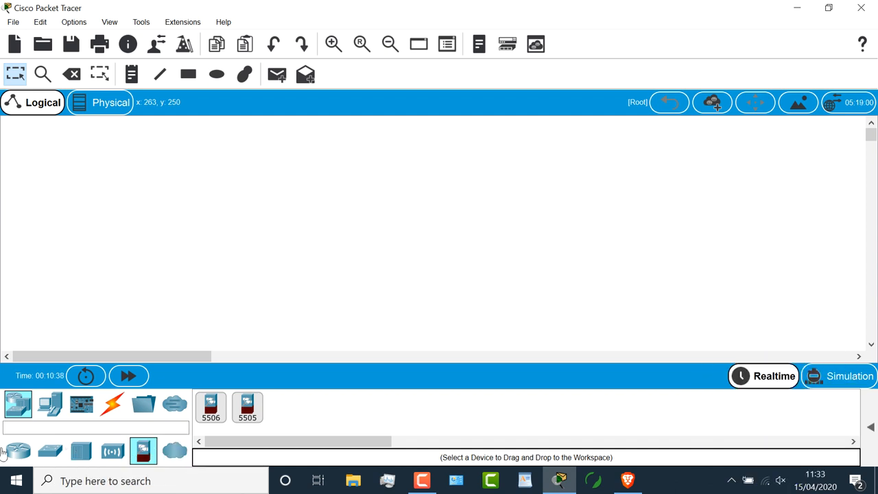
left_click(50, 404)
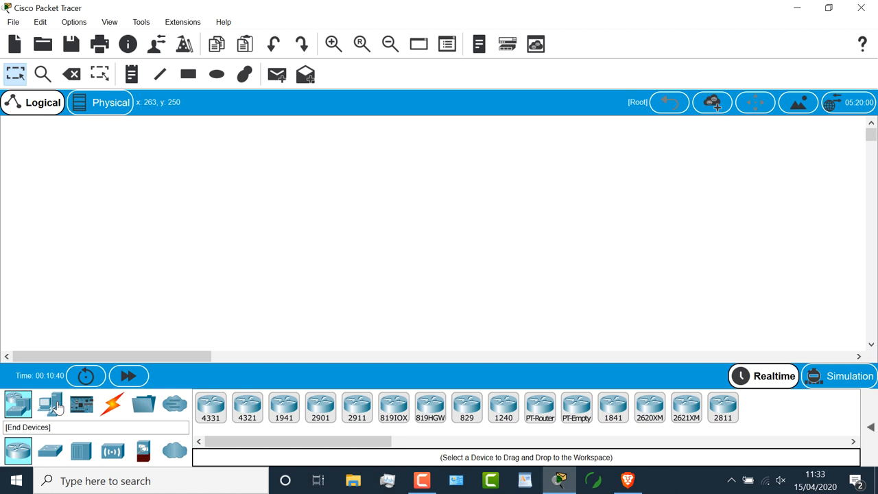
mouse_move(50, 403)
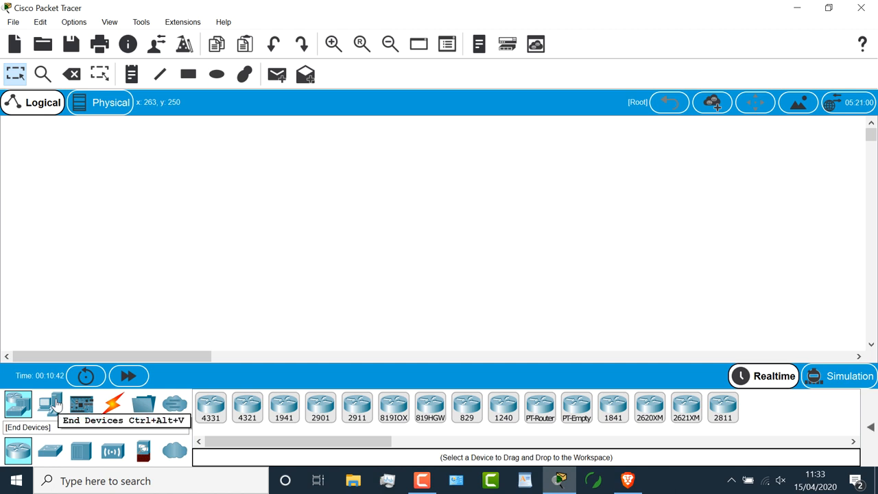
- Place a Laptop, a PC and a 3650-24PS switch between them on the workspace
left_click(50, 404)
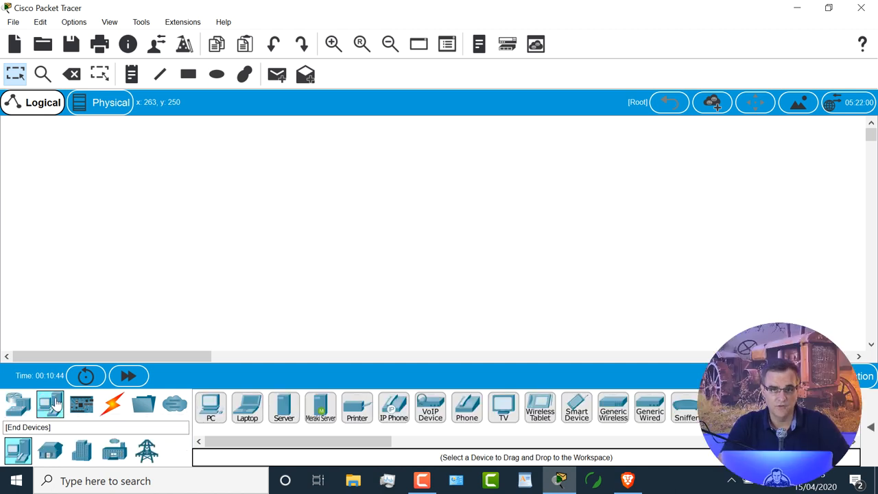
mouse_move(50, 403)
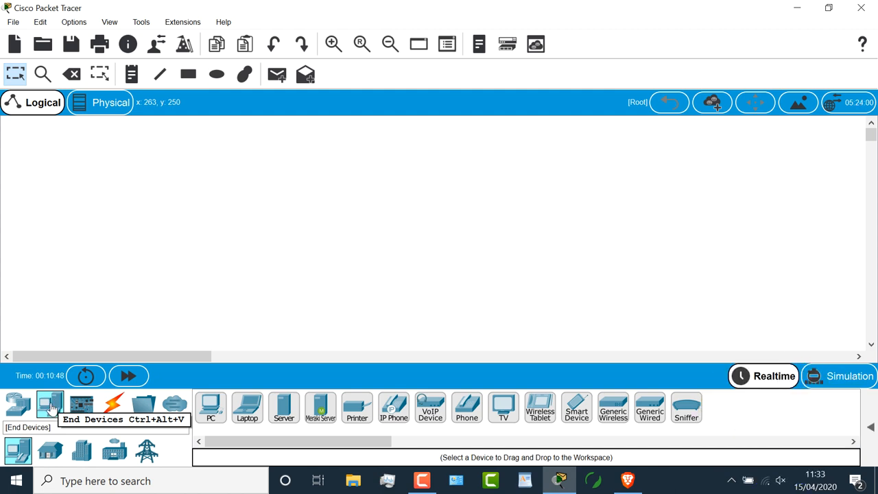
mouse_move(247, 407)
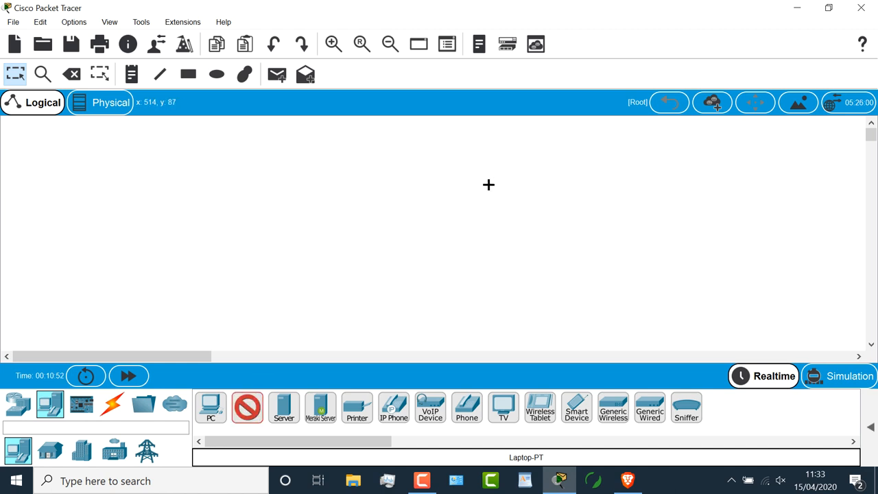
left_click(488, 184)
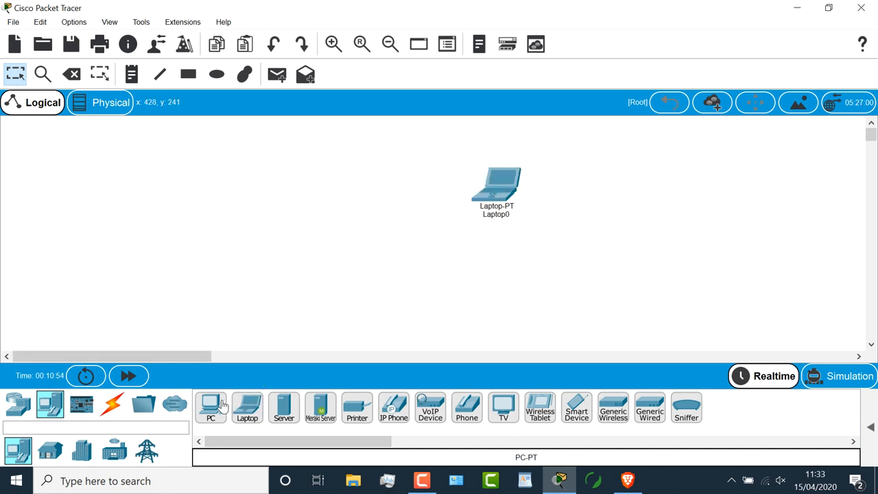
left_click(256, 185)
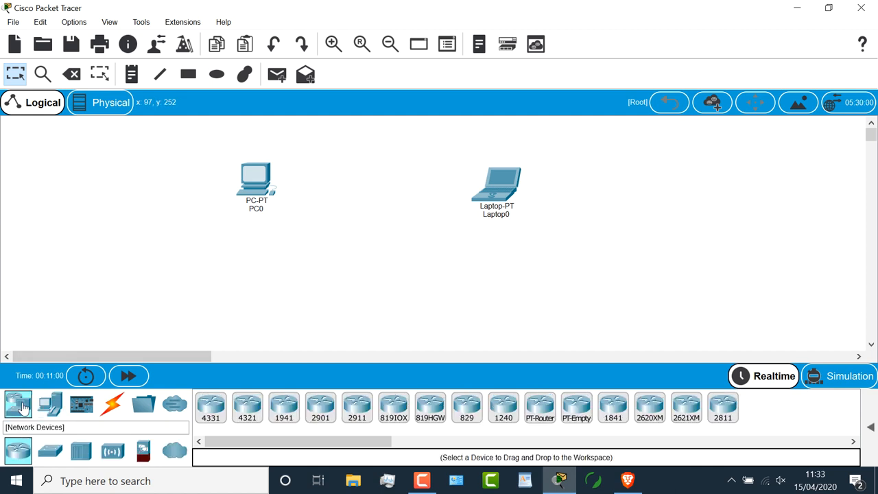
left_click(50, 451)
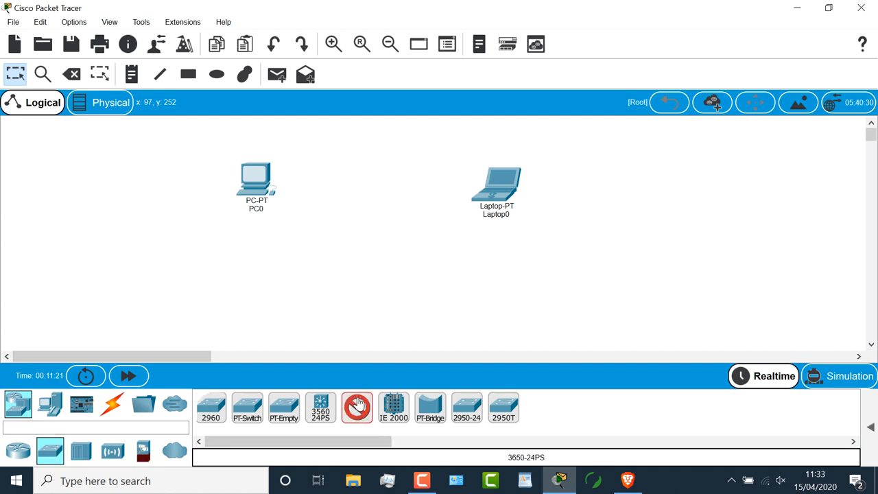
left_click(360, 181)
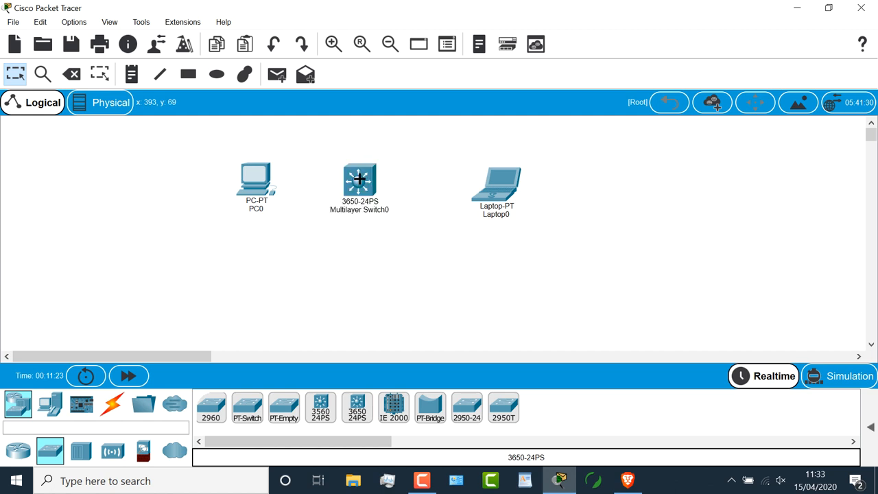
left_click(112, 404)
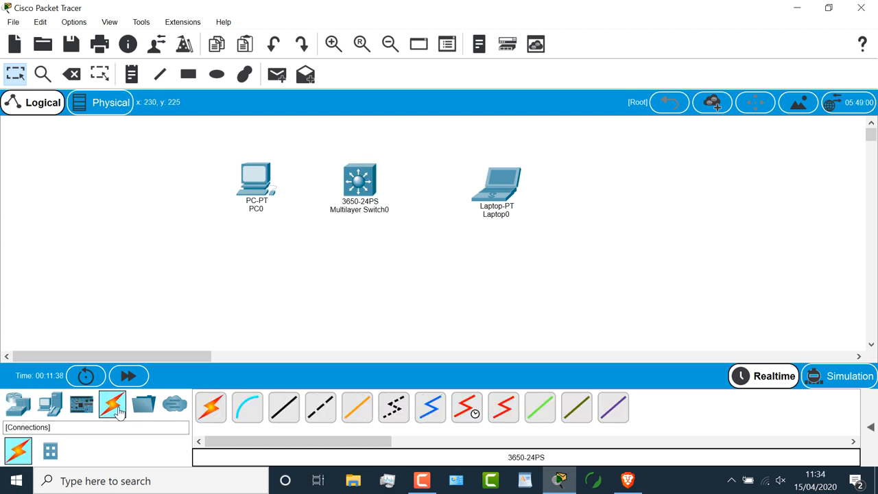
- Cable PC0's FastEthernet0 to switch GigabitEthernet1/0/1 with a copper straight-through cable
left_click(284, 407)
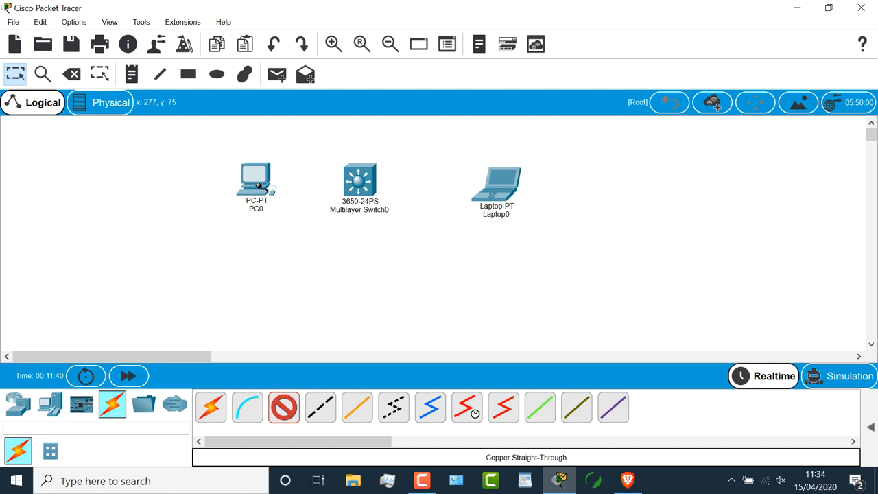
left_click(256, 178)
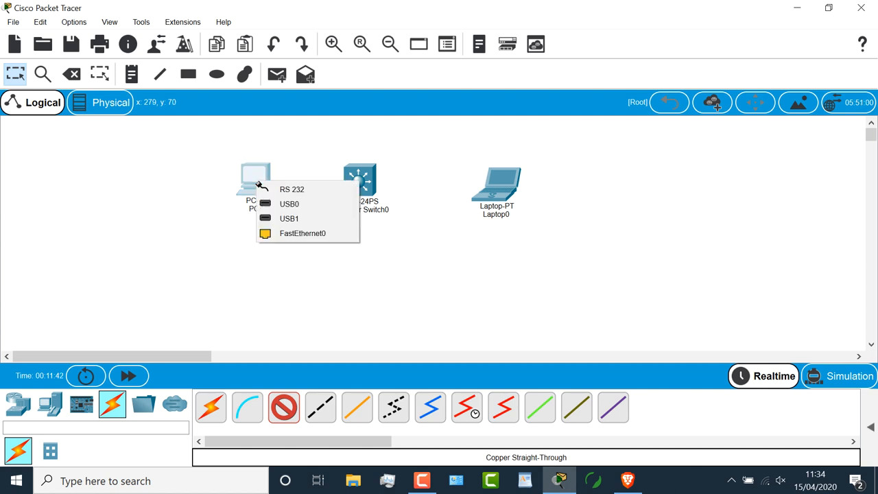
left_click(303, 233)
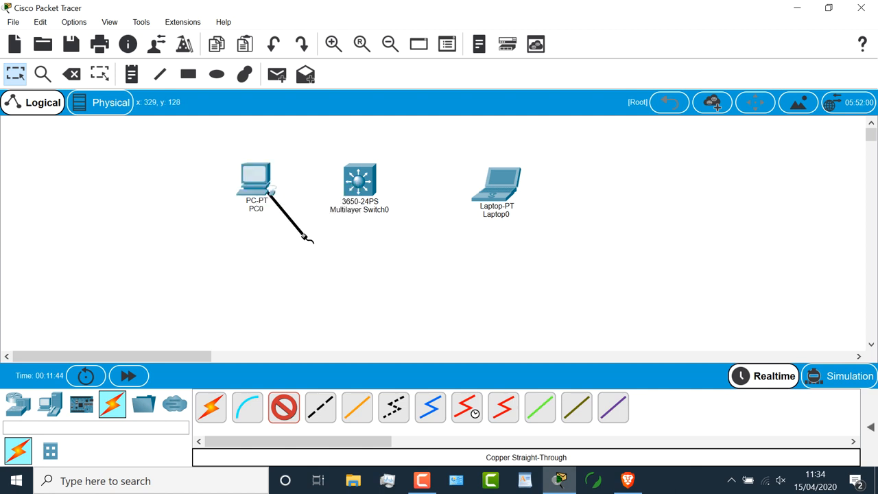
left_click(359, 181)
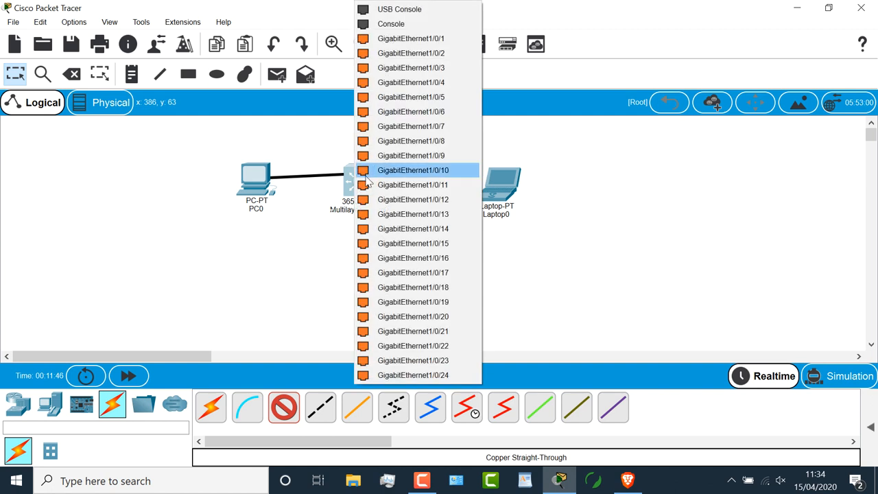
mouse_move(411, 38)
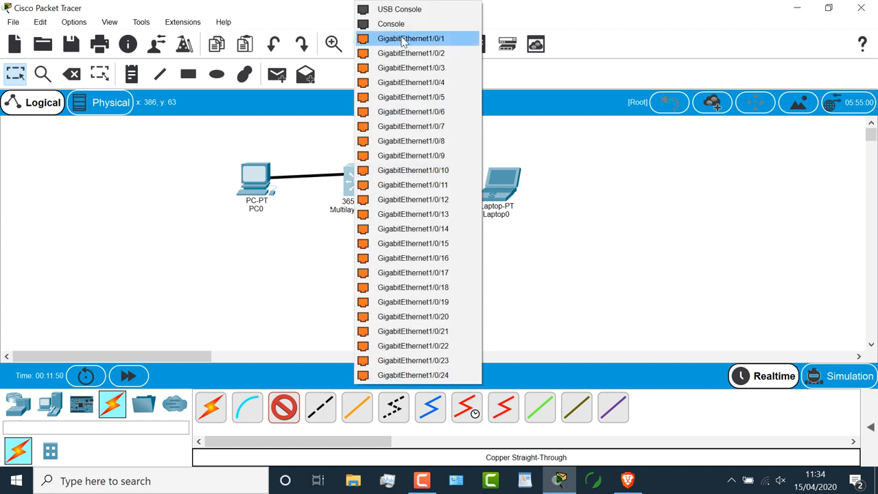
left_click(411, 38)
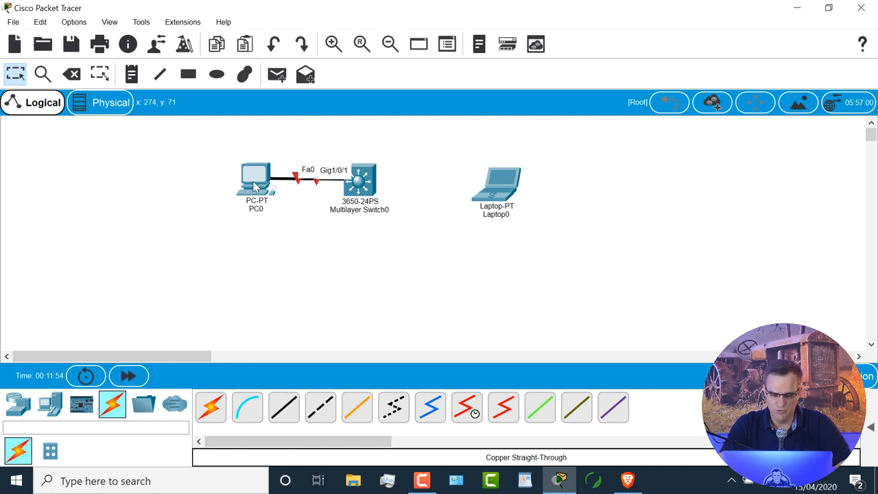
- Move PC0 left and cable switch GigabitEthernet1/0/2 to Laptop0's FastEthernet0
left_click_drag(256, 178, 187, 179)
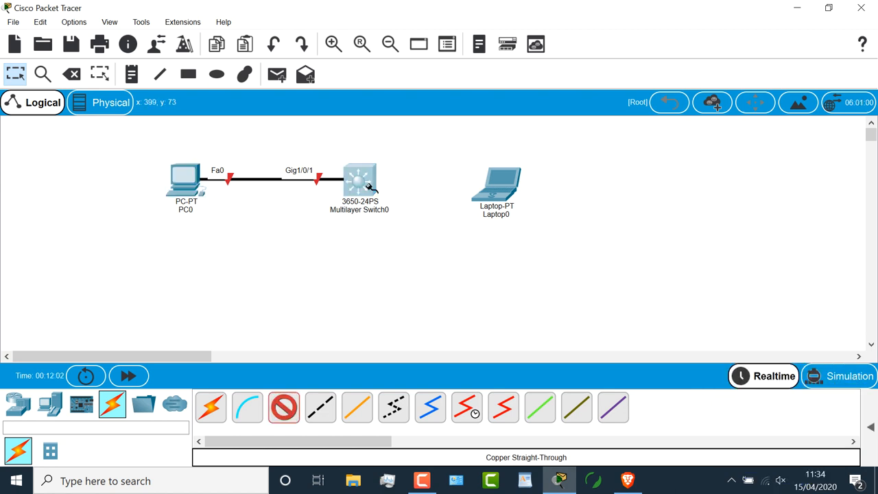
left_click(360, 180)
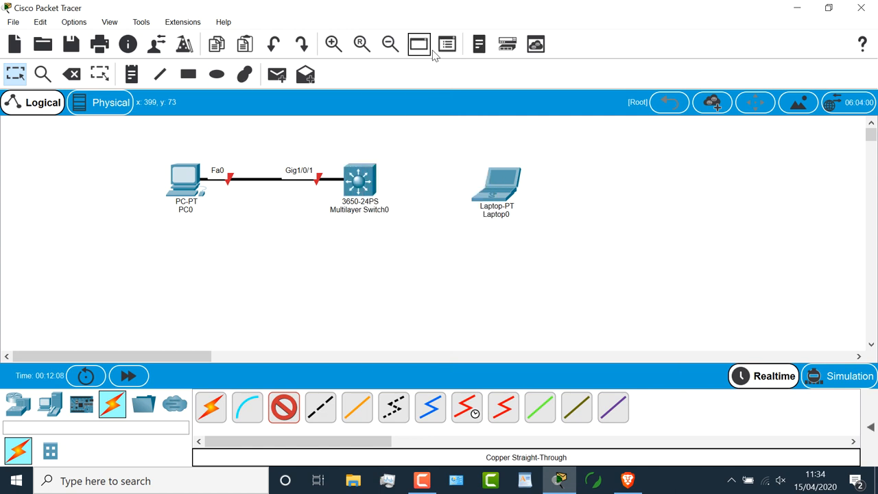
left_click(496, 185)
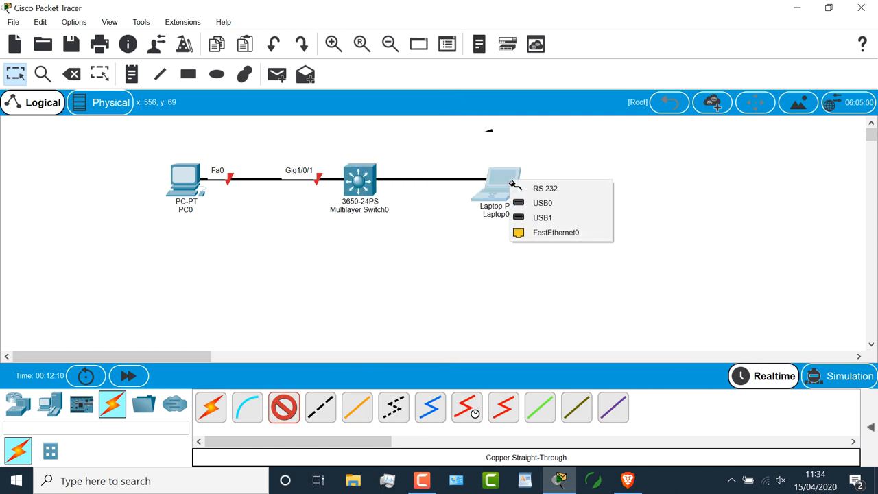
mouse_move(556, 232)
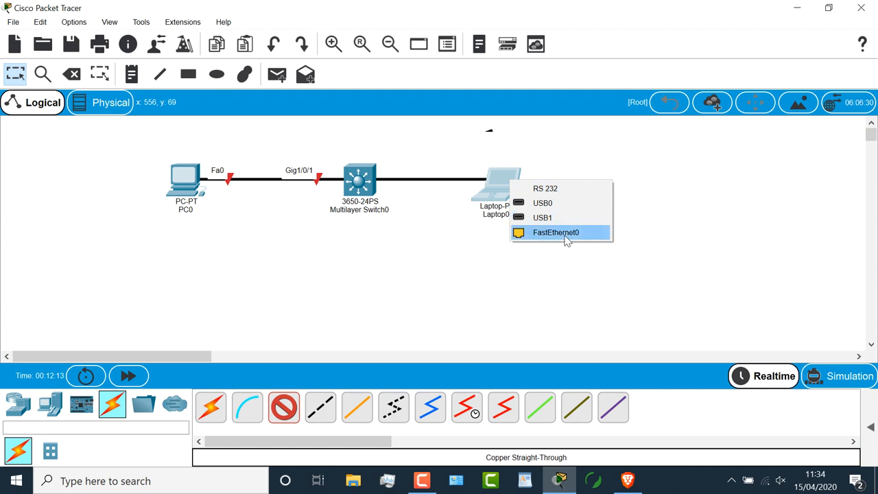
left_click(555, 231)
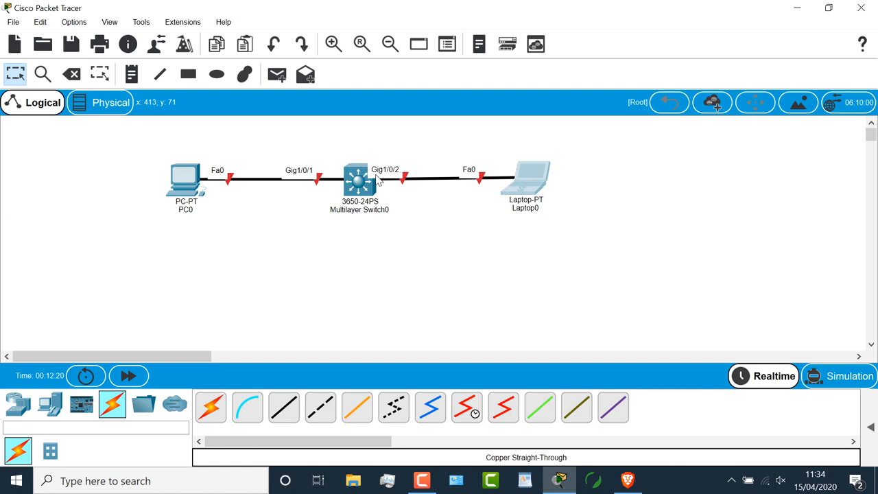
- Open the 3650 switch's CLI to read the Gig1/0/1 and Gig1/0/2 link-up messages
double_click(356, 180)
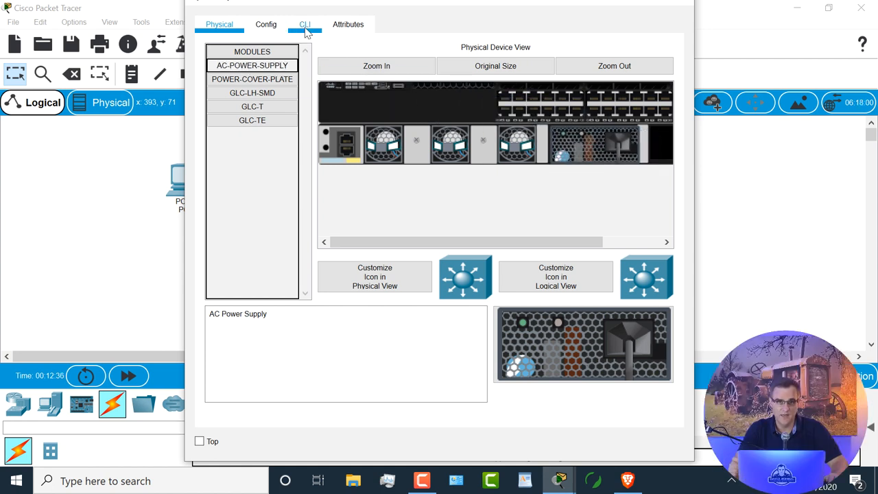
left_click(304, 24)
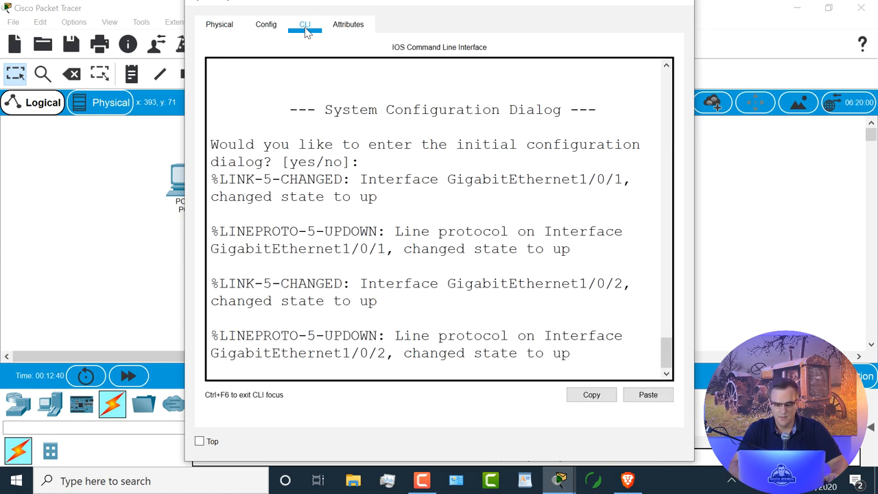
mouse_move(130, 174)
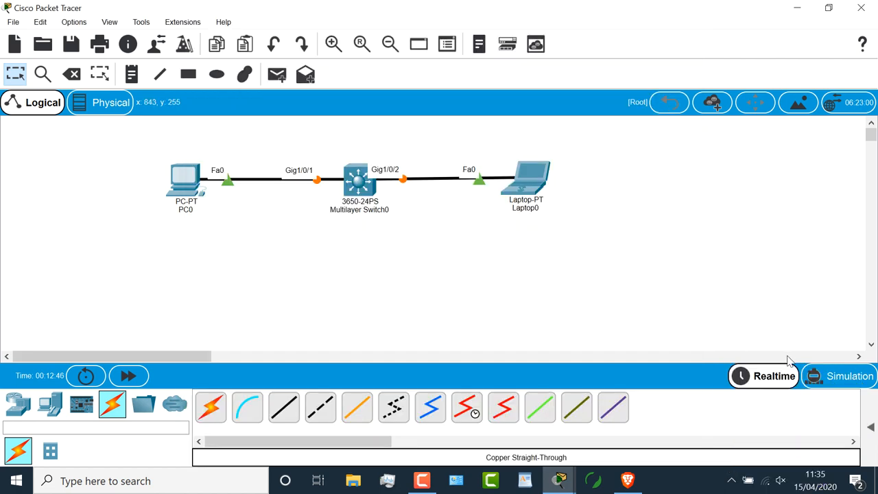
mouse_move(786, 383)
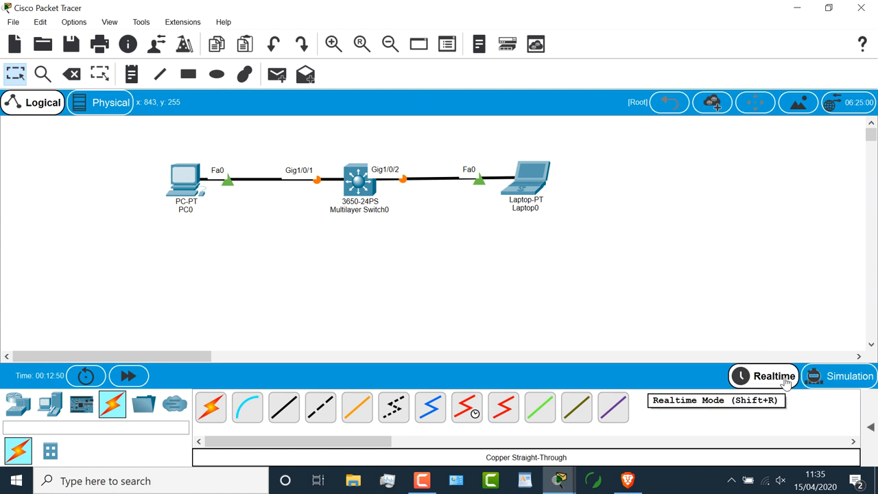
left_click(850, 376)
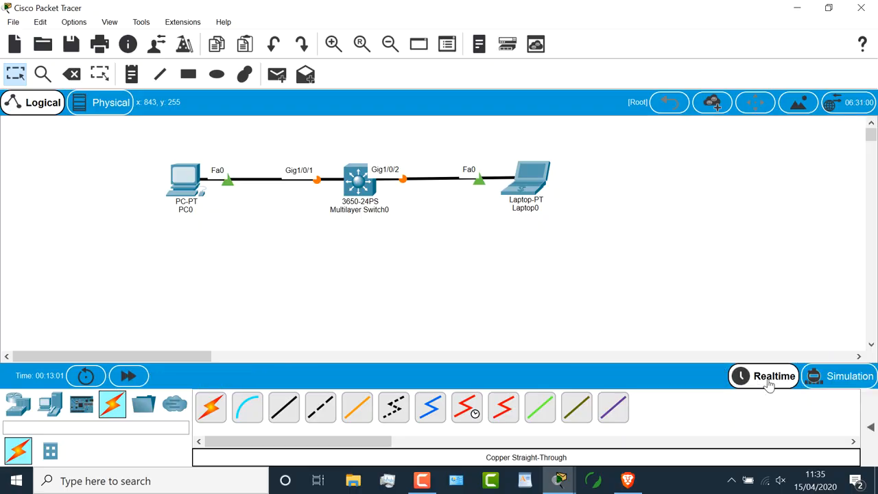
mouse_move(184, 173)
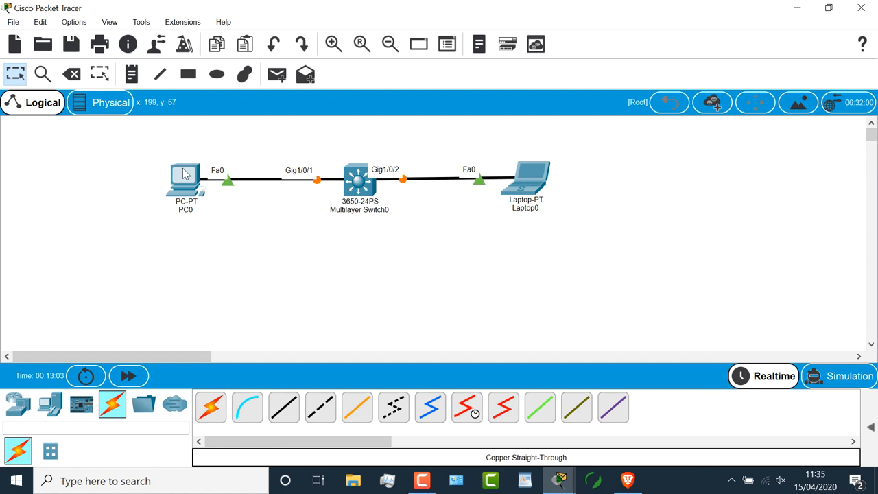
- Enter 10.1.1.1 / 255.255.255.0 on PC0's FastEthernet0 config and maximise PC0's window
double_click(185, 179)
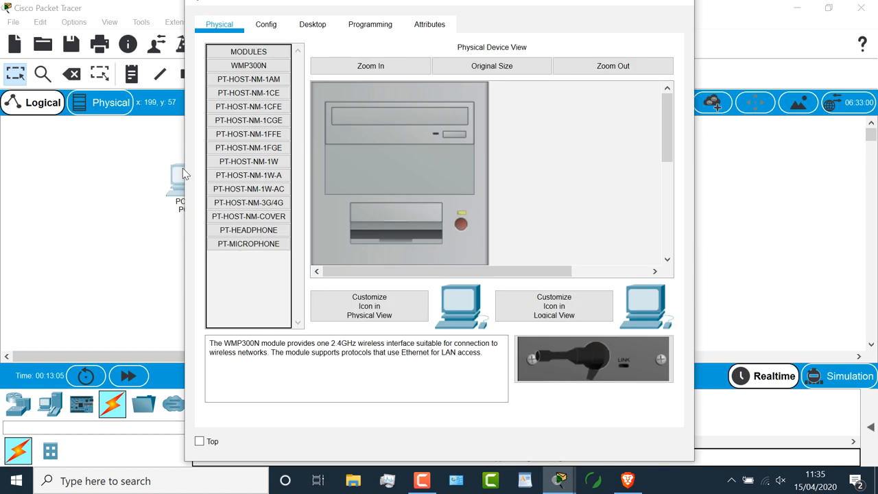
left_click(265, 24)
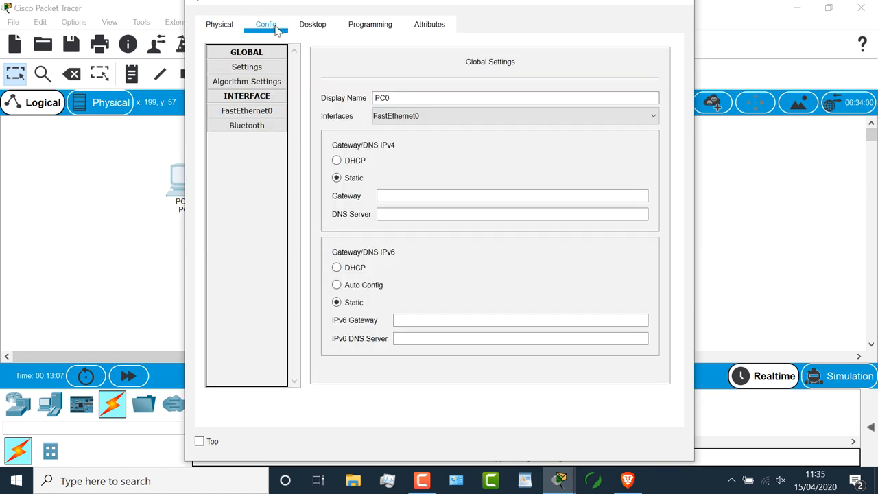
left_click(246, 111)
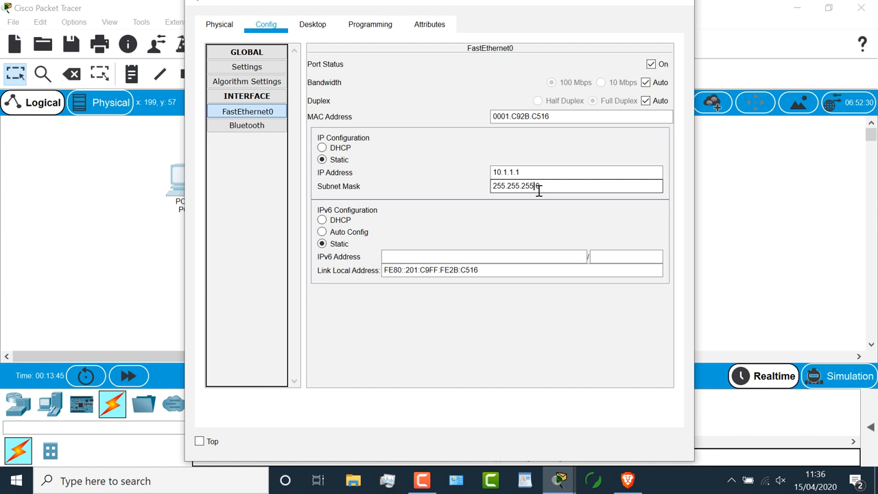
type("0")
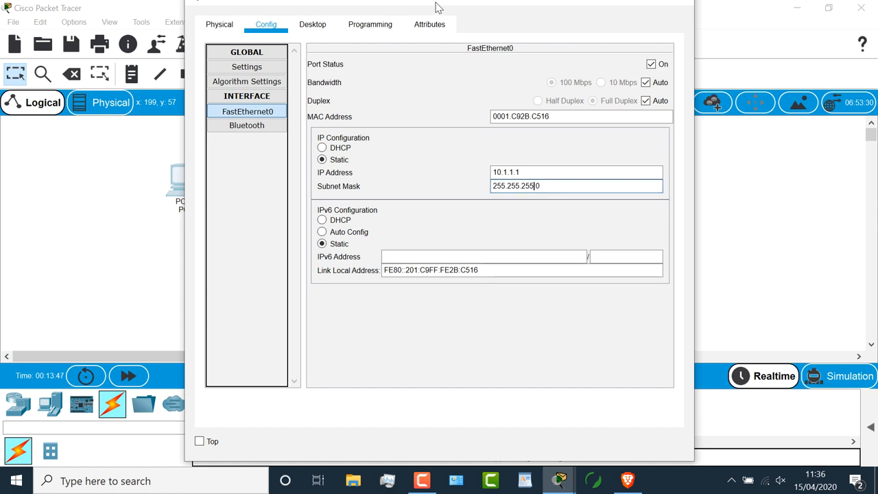
left_click(828, 7)
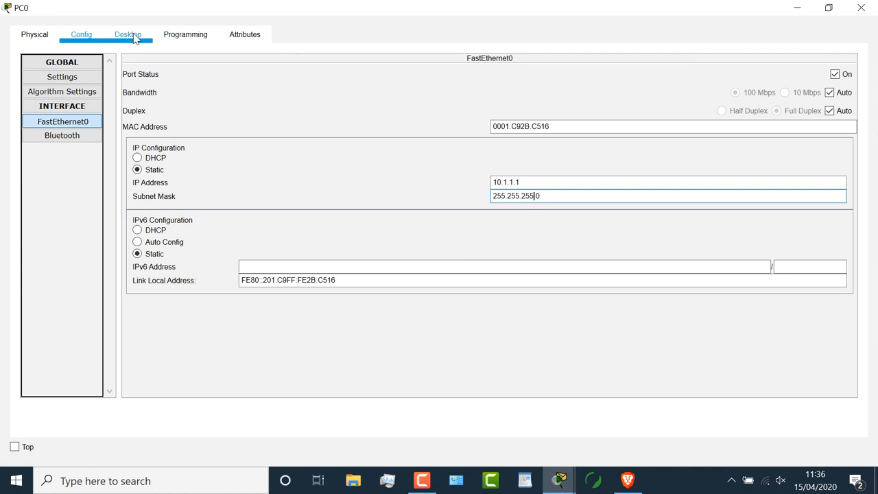
- Start a ping to 10.1.1.2 from PC0's Desktop Command Prompt
left_click(128, 34)
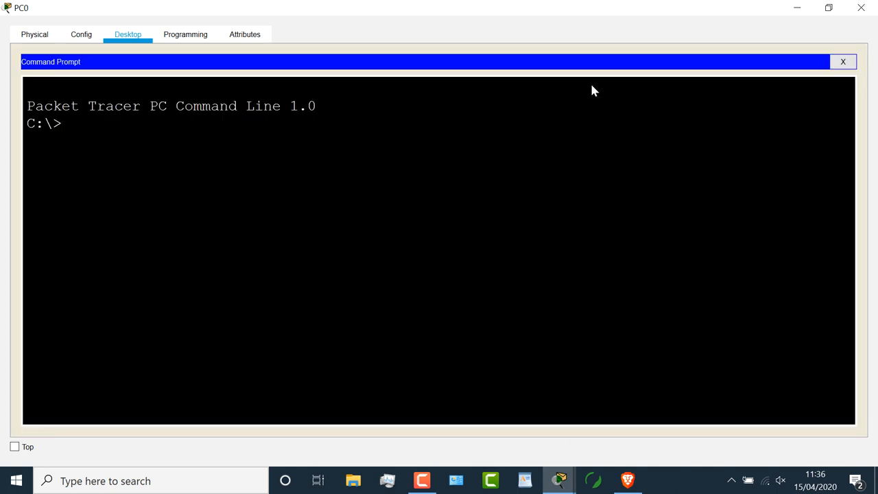
type("ping 10.1.1.2")
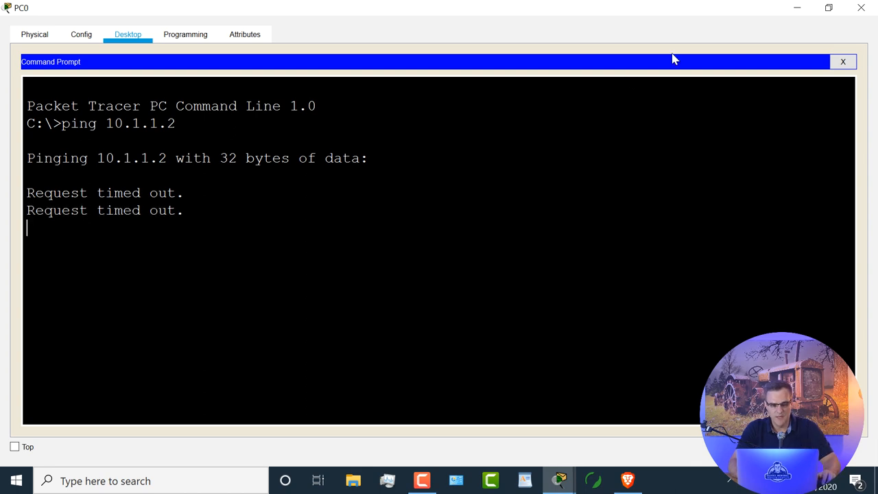
mouse_move(797, 8)
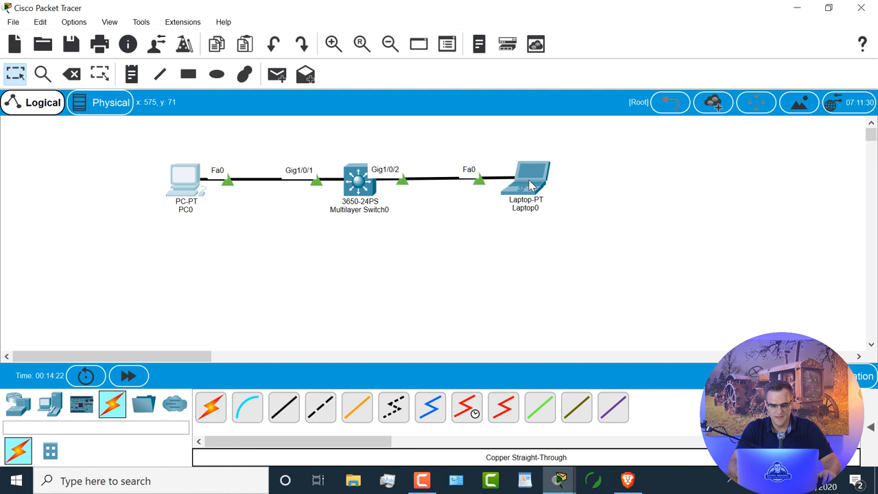
- Enter 10.1.1.2 with mask 255.255.255.0 in Laptop0's FastEthernet0 configuration
double_click(526, 178)
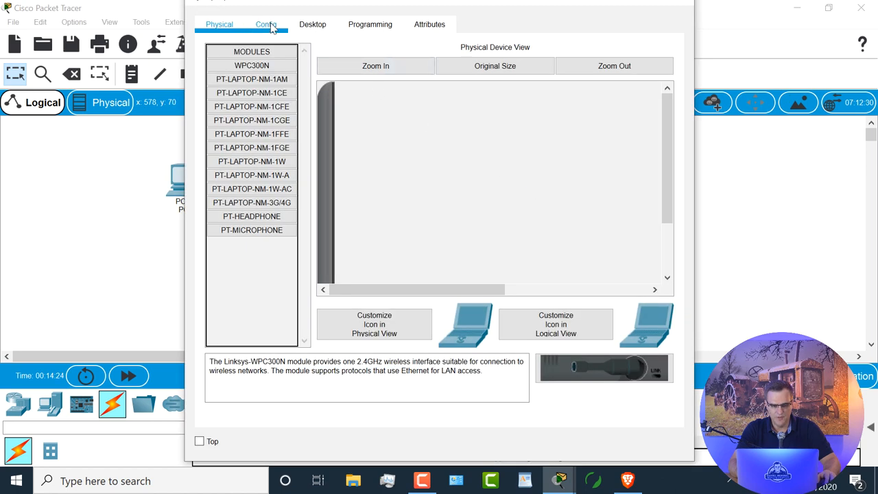
left_click(266, 24)
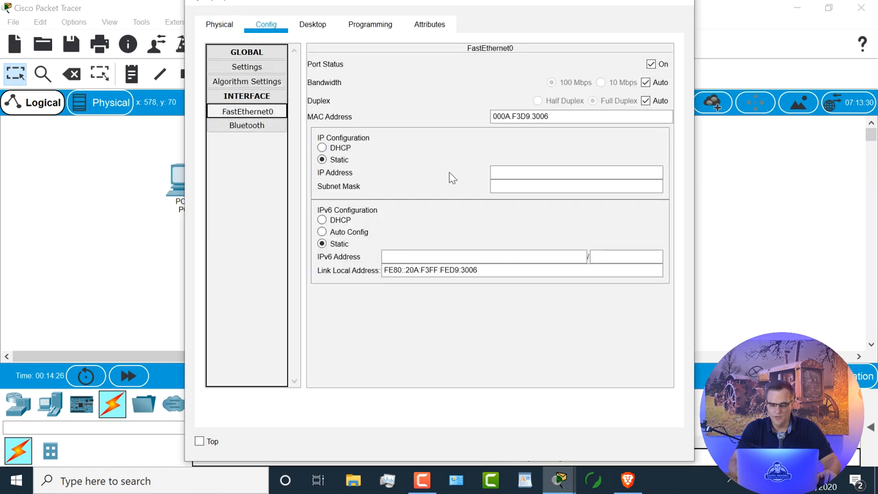
type("1.1.2")
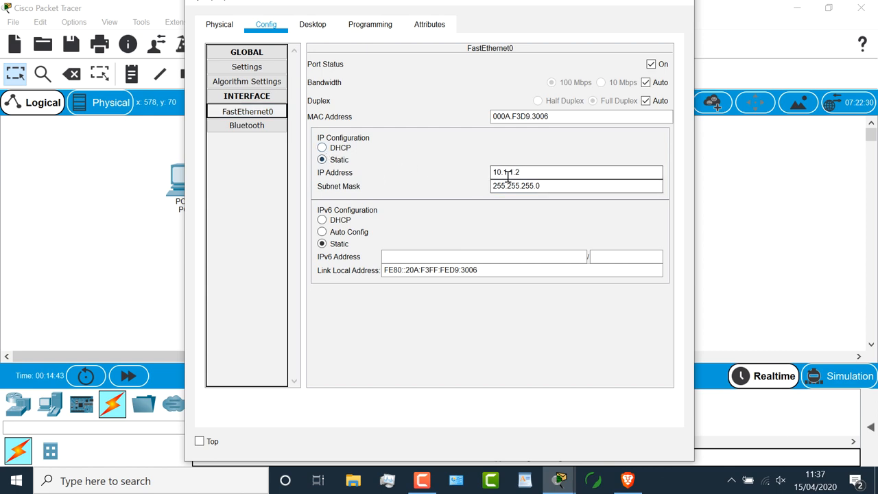
left_click(317, 33)
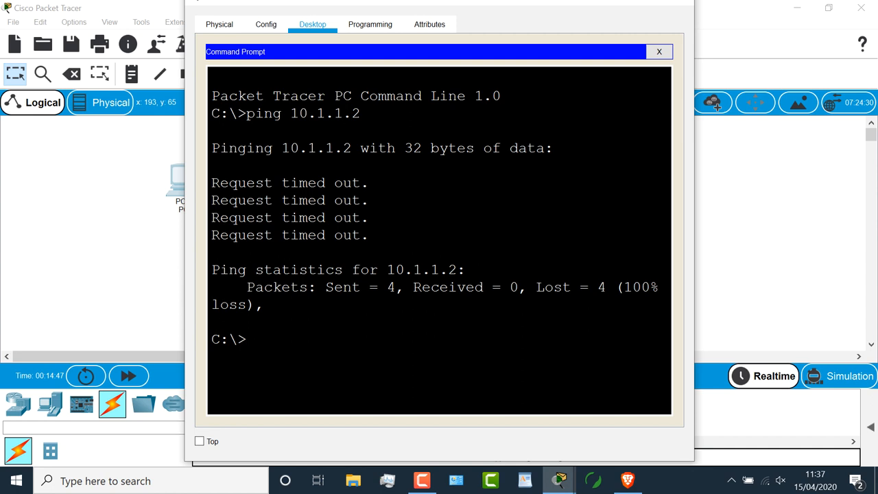
- Rerun ping 10.1.1.2 from PC0, review the successful output, and close the command window
type("ping 10.1.1.2")
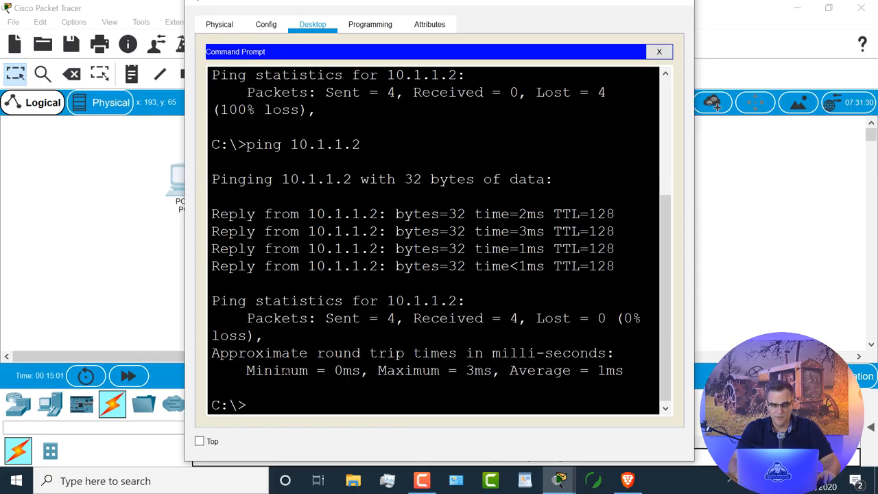
scroll("up", 3)
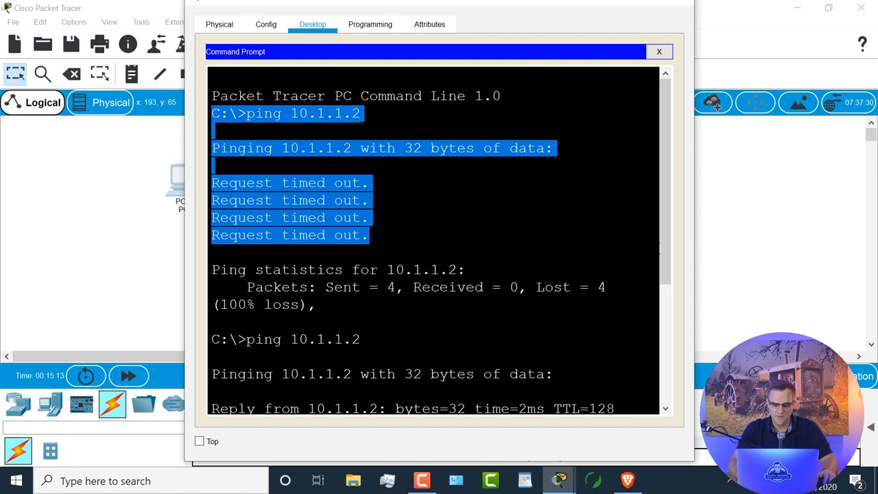
scroll("down", 3)
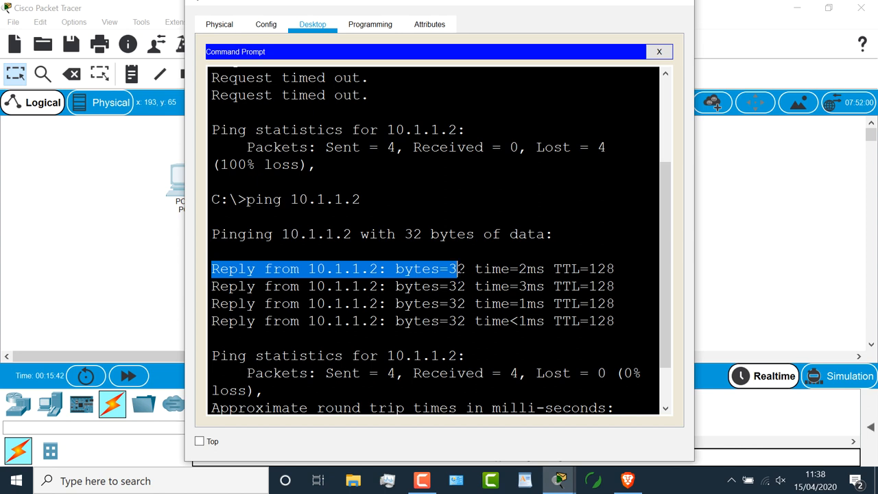
mouse_move(130, 266)
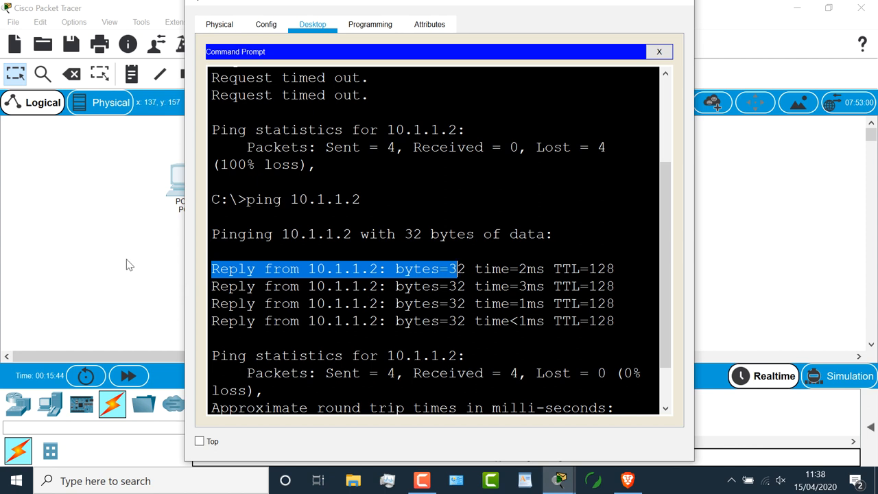
left_click(658, 51)
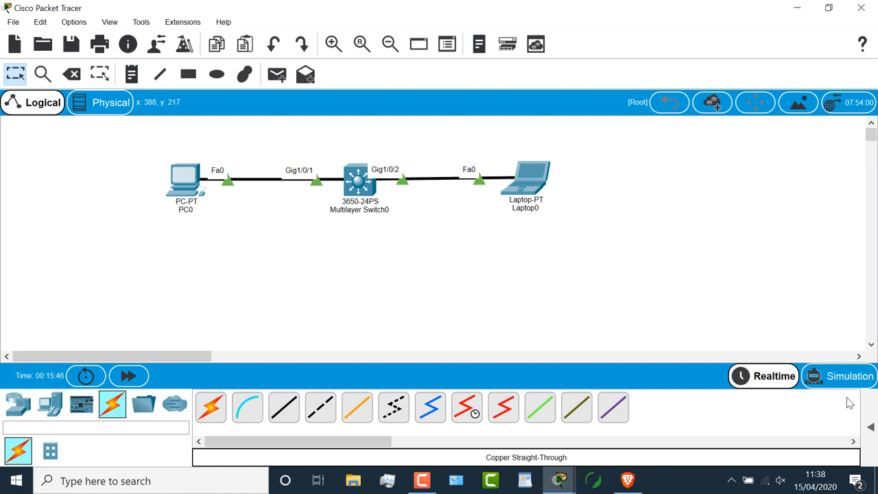
- Switch to Simulation mode, close PC0's command window, and undock the Simulation Panel
left_click(849, 376)
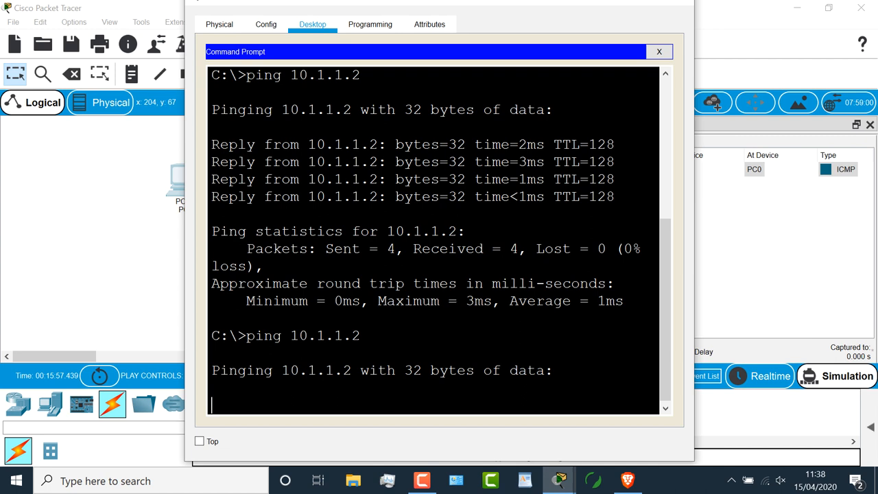
mouse_move(149, 270)
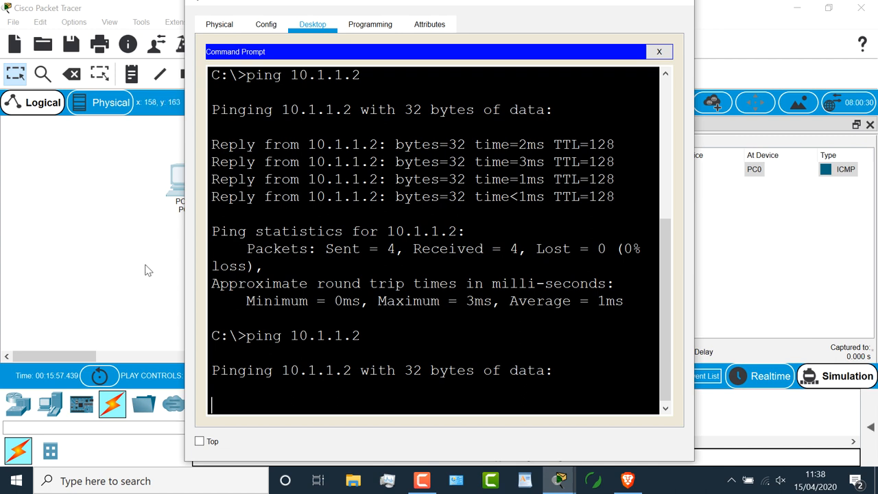
left_click(658, 51)
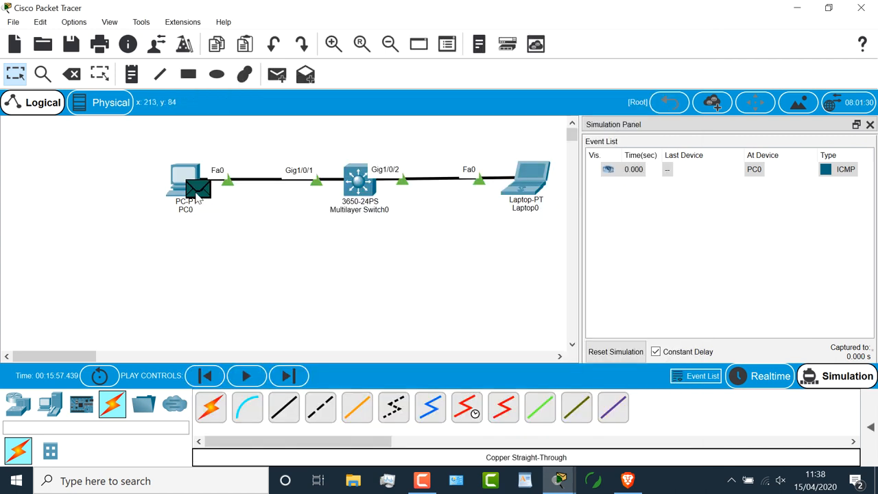
left_click(288, 375)
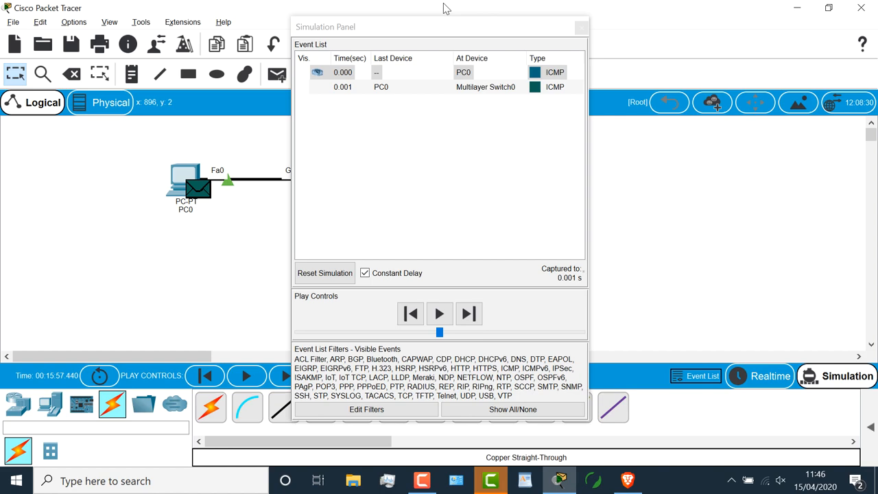
mouse_move(452, 28)
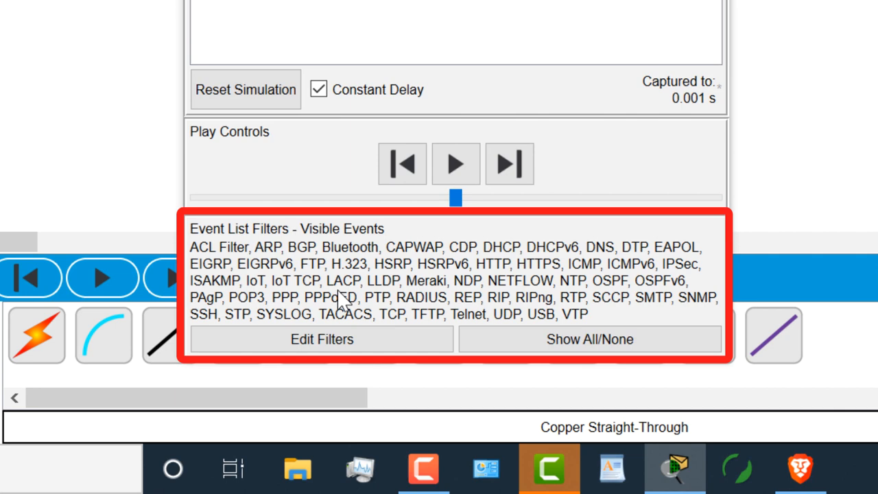
mouse_move(589, 339)
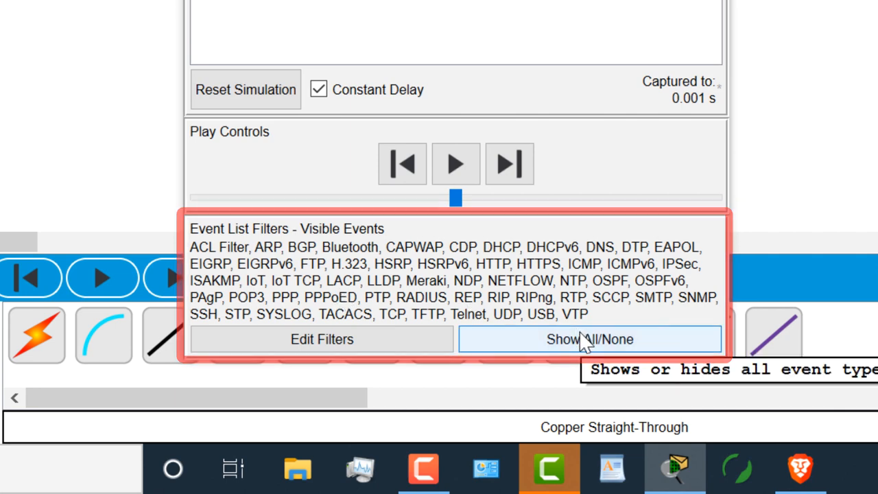
- Toggle Show All/None off, on, then off so Visible Events reads None
left_click(589, 339)
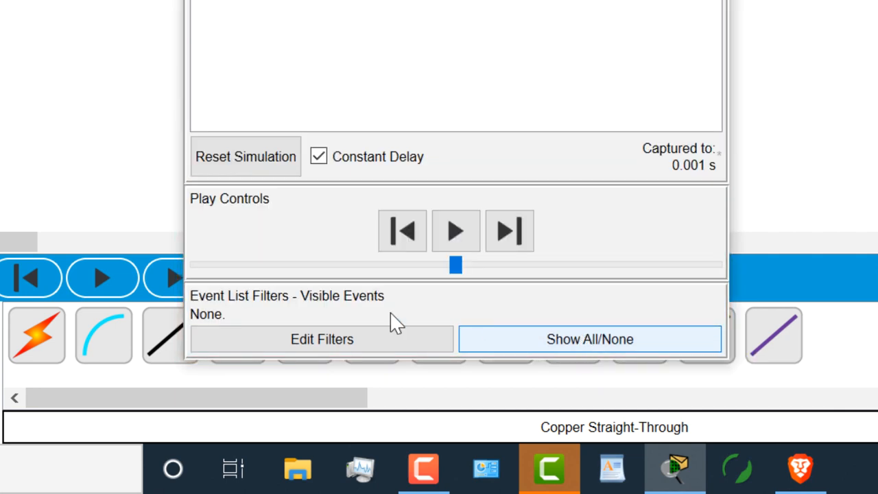
mouse_move(223, 321)
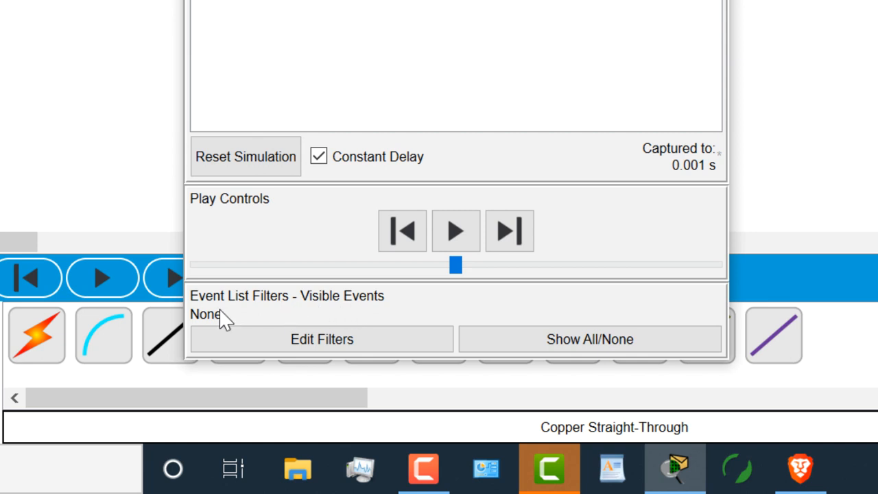
left_click(590, 339)
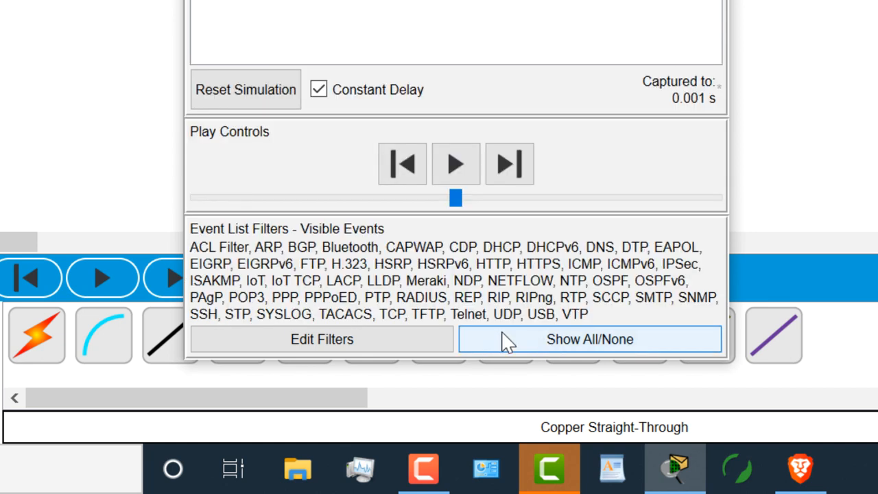
mouse_move(586, 285)
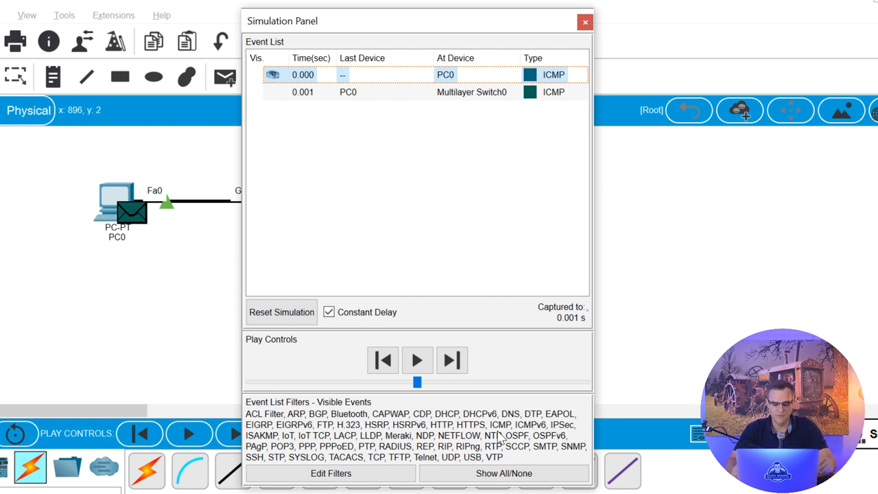
mouse_move(504, 473)
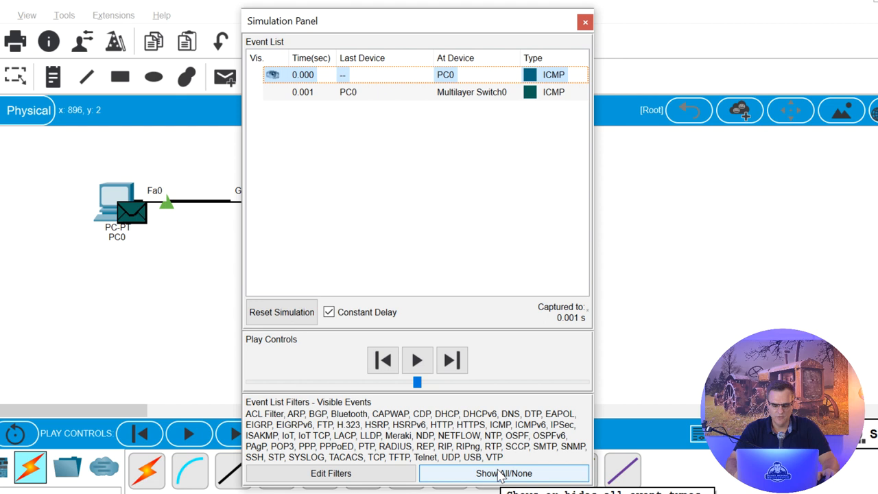
left_click(504, 473)
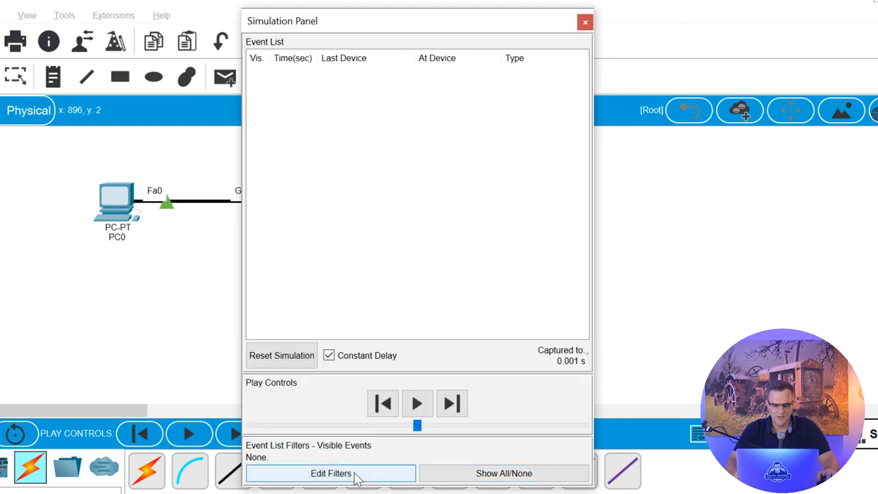
- In Edit Filters, view the Misc tab, then tick ICMP on the IPv4 tab
left_click(330, 474)
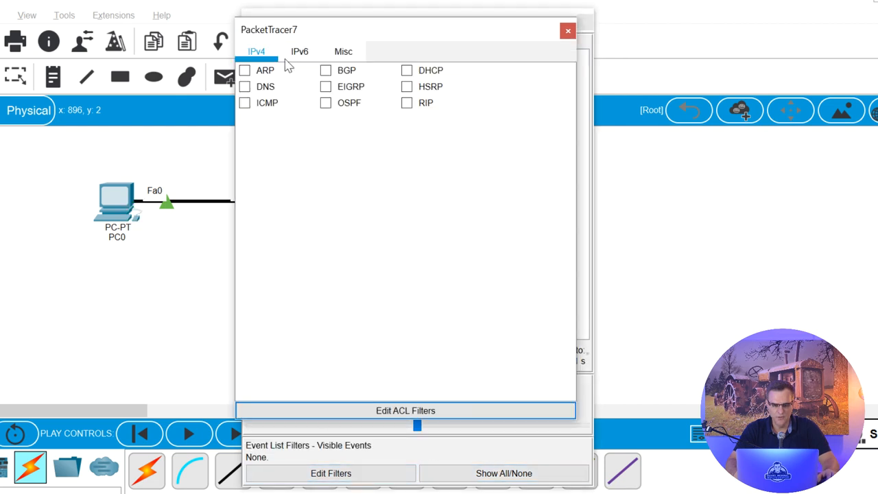
left_click(343, 51)
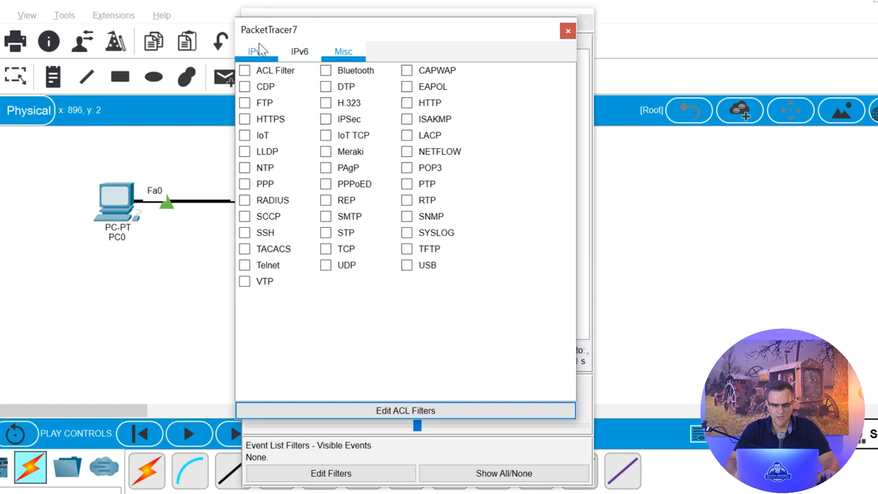
left_click(255, 51)
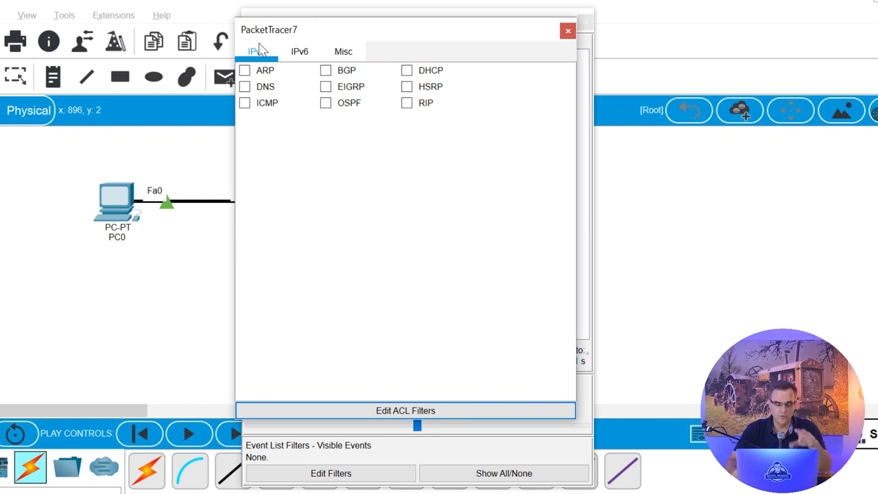
mouse_move(259, 102)
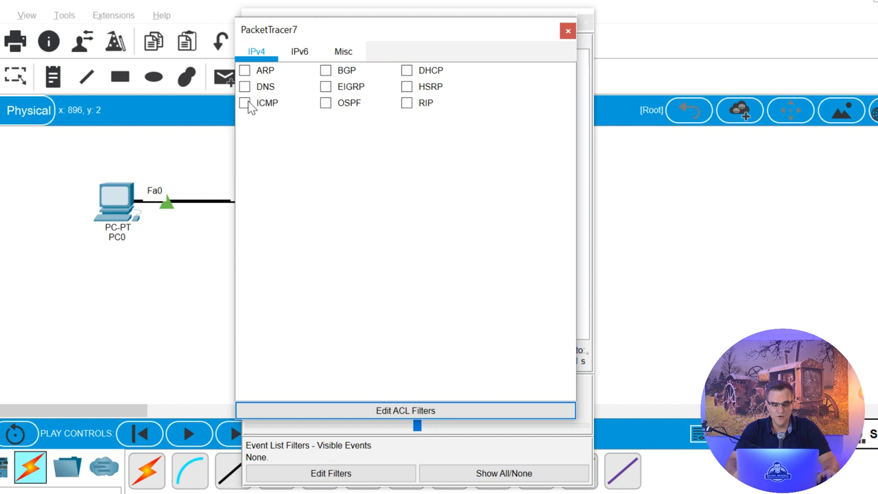
left_click(245, 102)
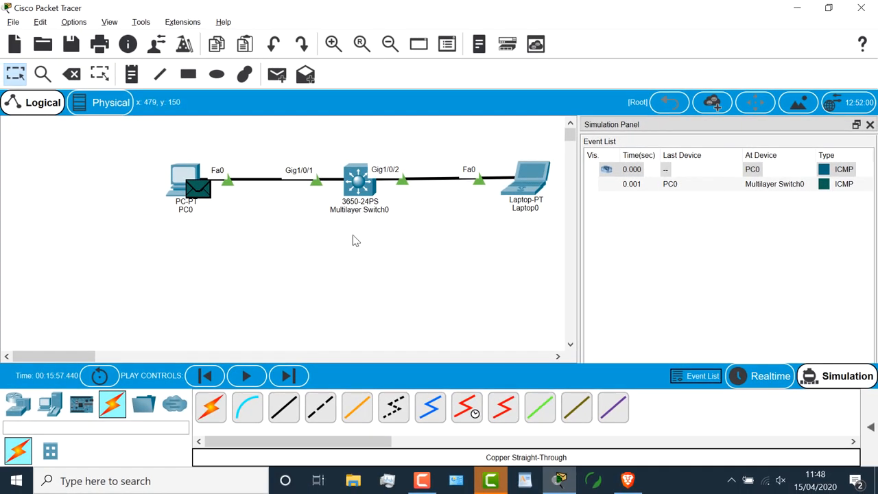
mouse_move(288, 375)
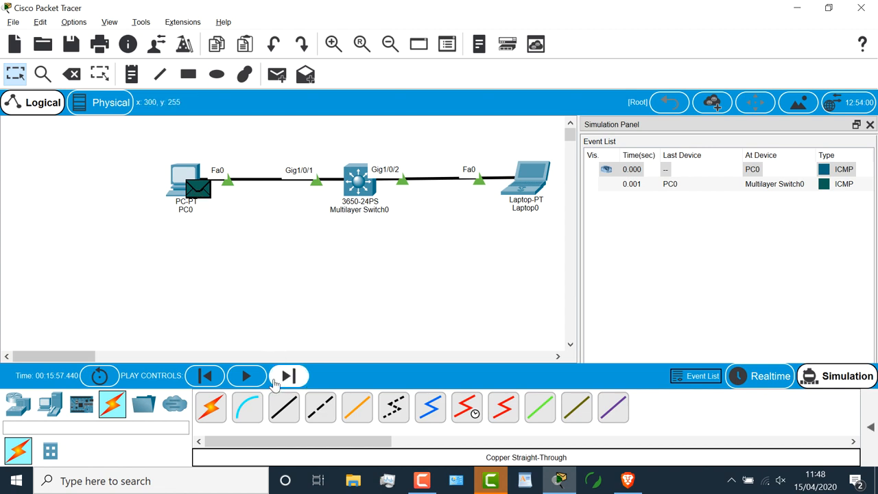
- Capture and step the ping forward until the ICMP packet goes from the switch to Laptop0
left_click(288, 376)
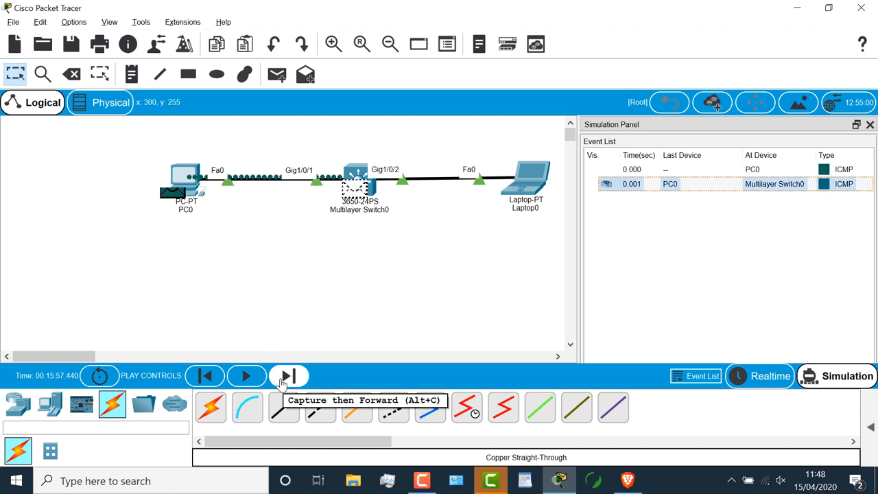
left_click(288, 375)
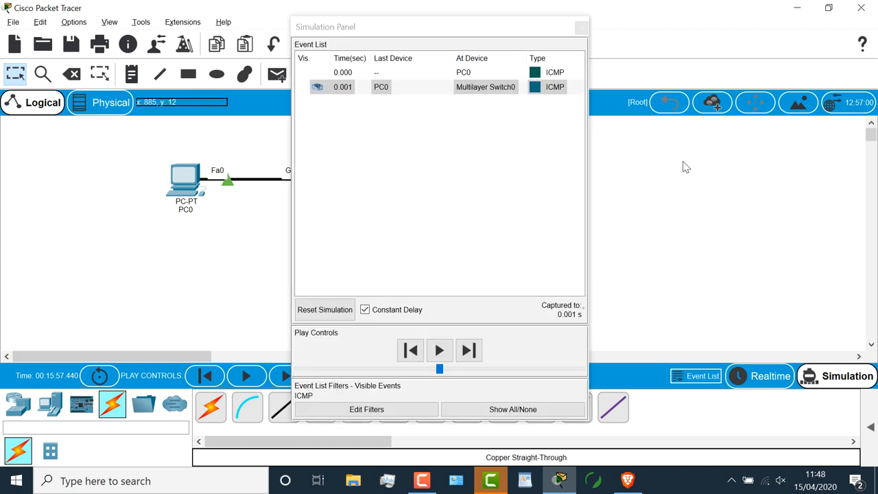
mouse_move(440, 351)
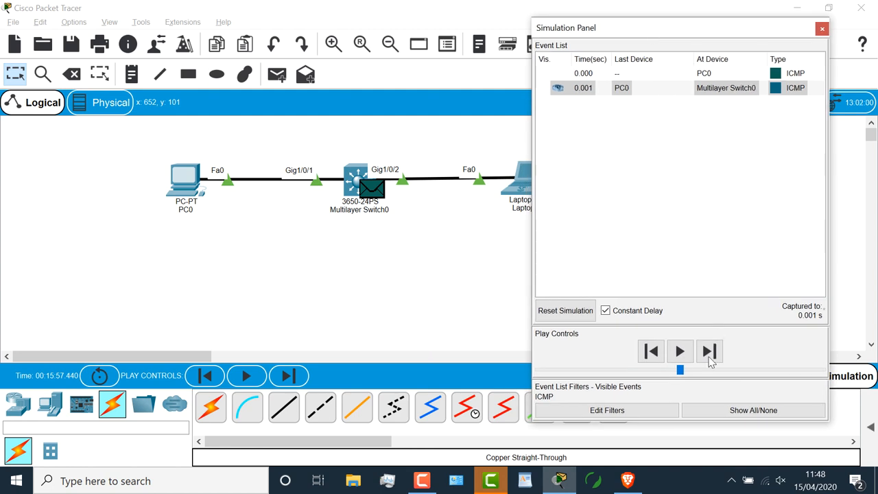
left_click(709, 350)
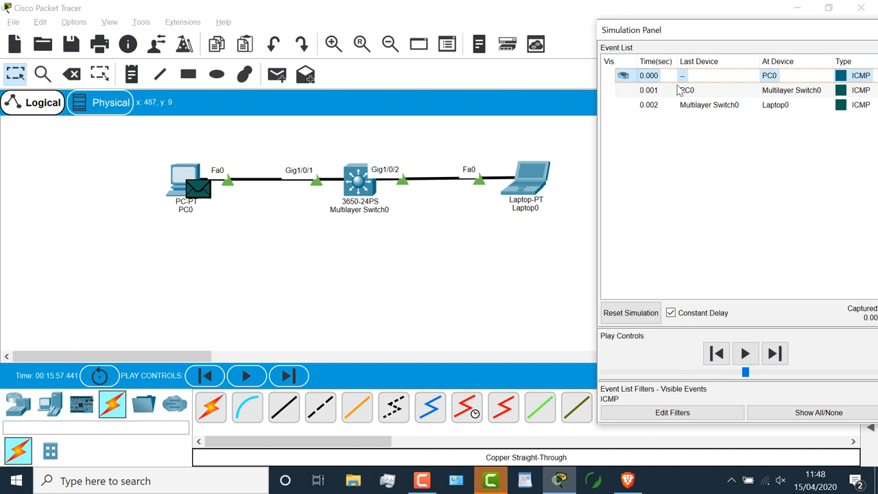
- Inspect and close Laptop0's PDU details, then reposition the simulation event list panel
left_click(774, 354)
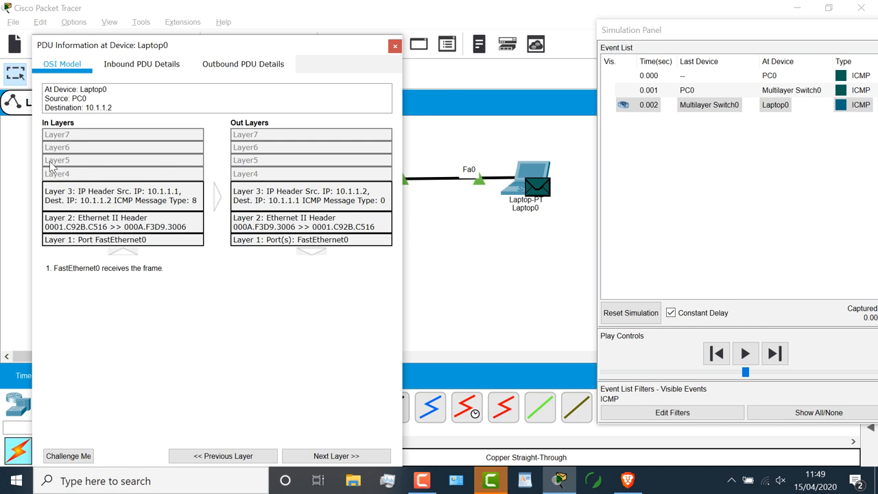
left_click(141, 64)
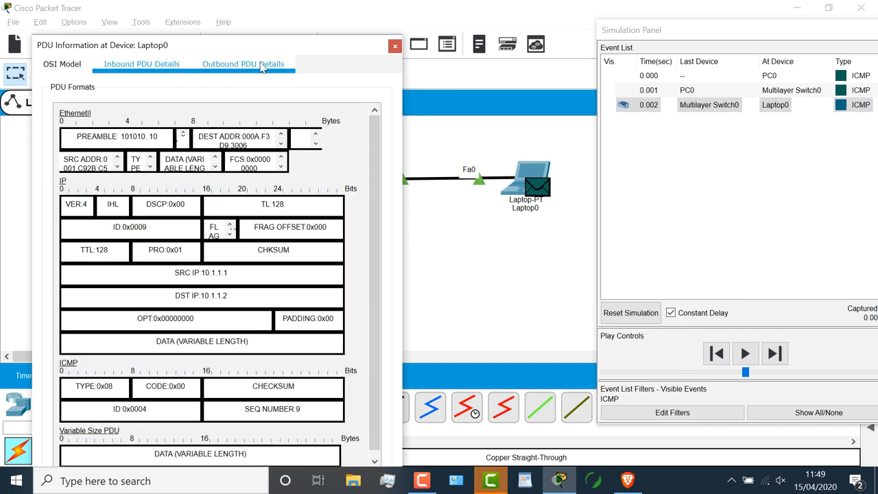
left_click(243, 63)
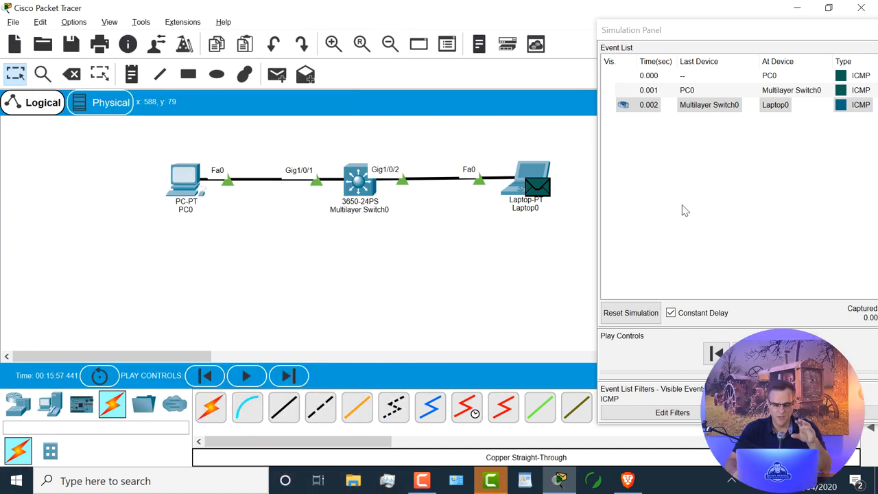
left_click_drag(631, 29, 676, 42)
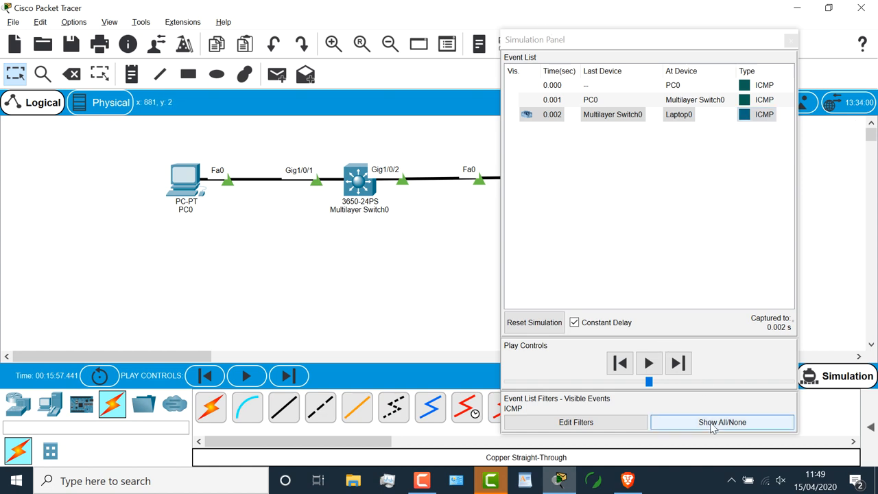
- Clear all event filters, enable only ICMP and ARP, then return to Realtime mode
left_click(721, 422)
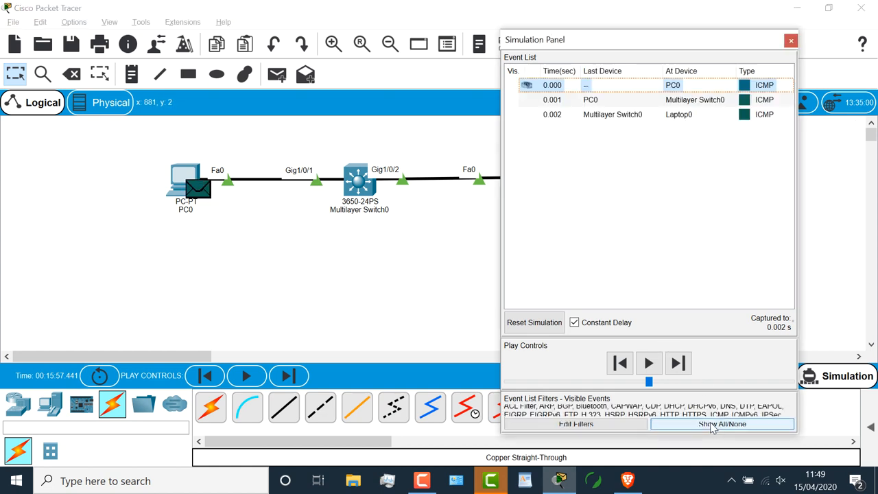
left_click(722, 424)
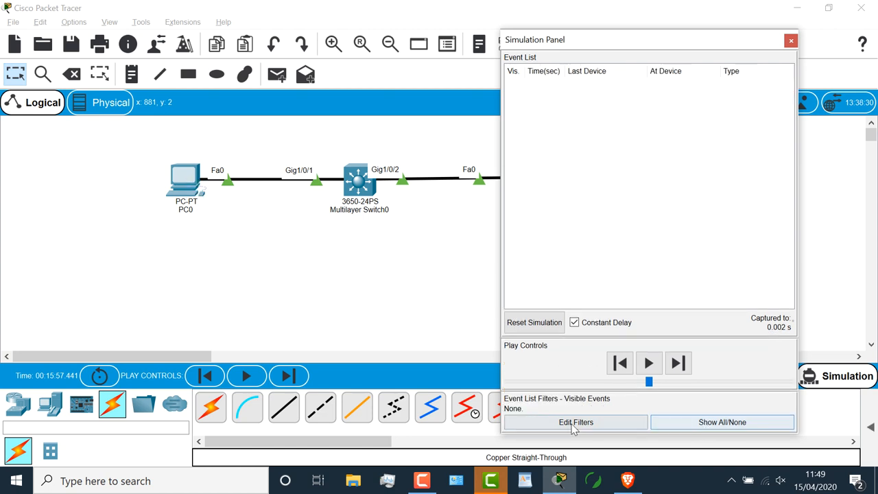
left_click(576, 422)
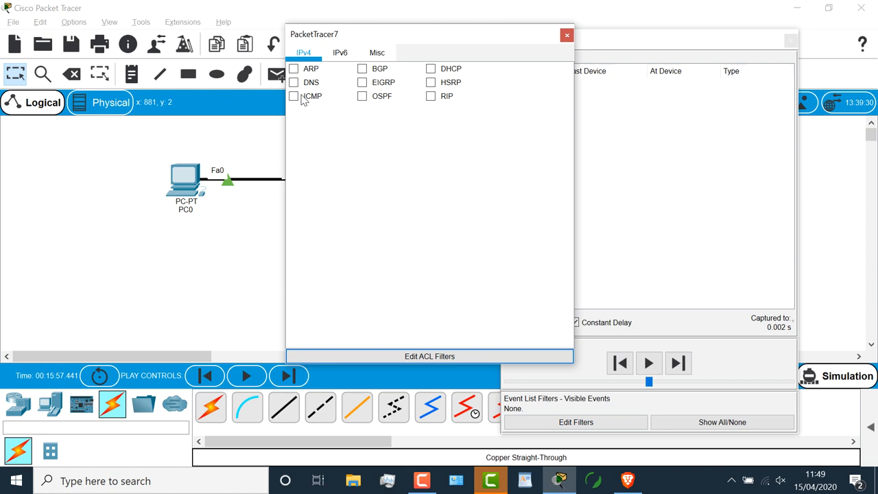
left_click(294, 96)
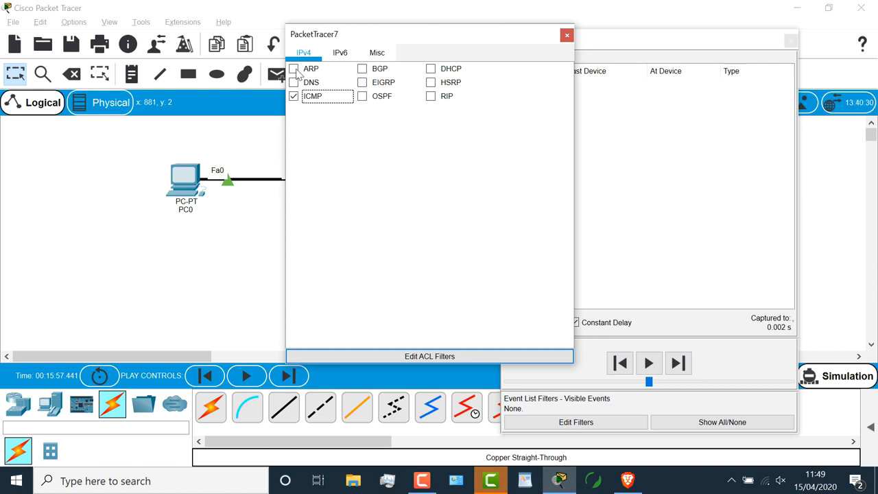
left_click(293, 68)
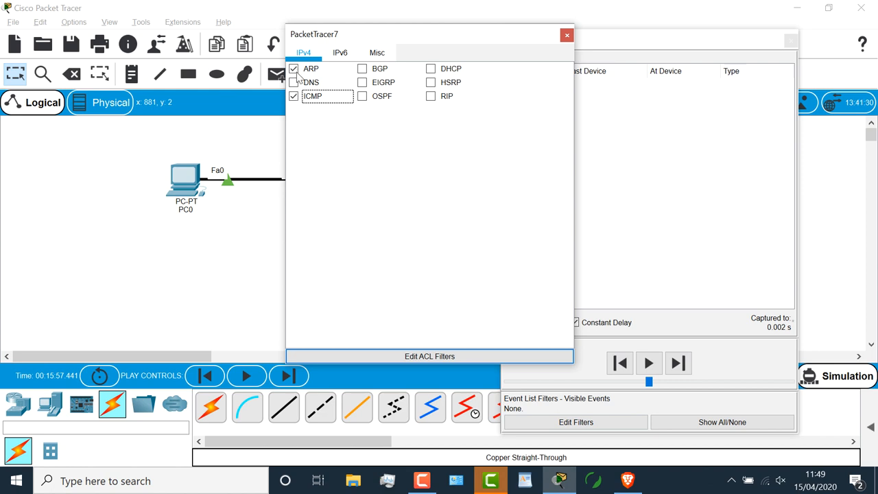
left_click(294, 82)
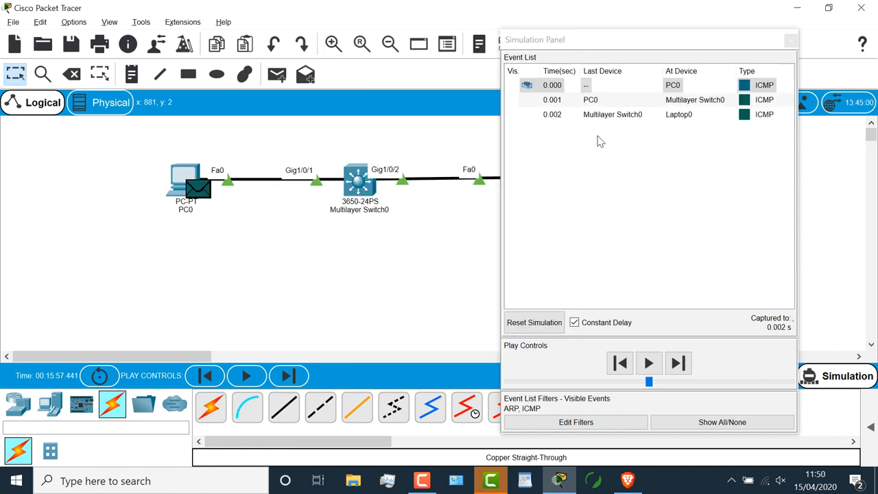
left_click(770, 376)
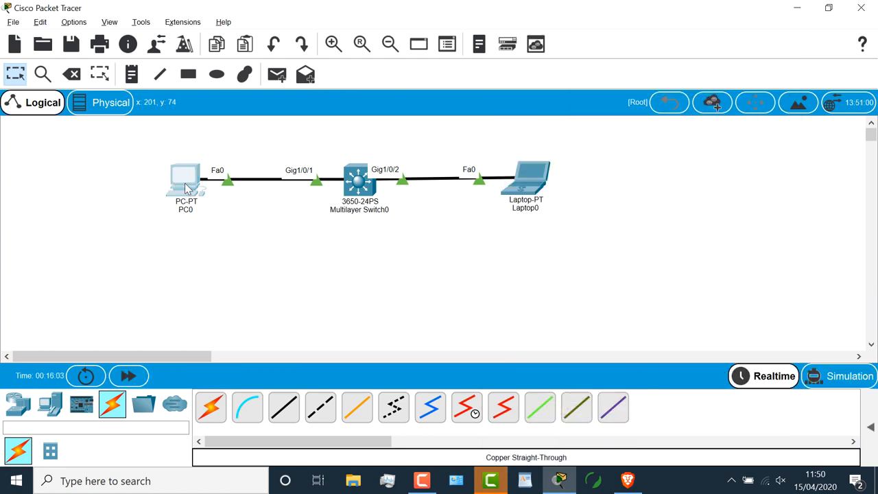
- Ping 10.1.1.2 from PC0's command prompt, then return to Simulation mode
double_click(185, 182)
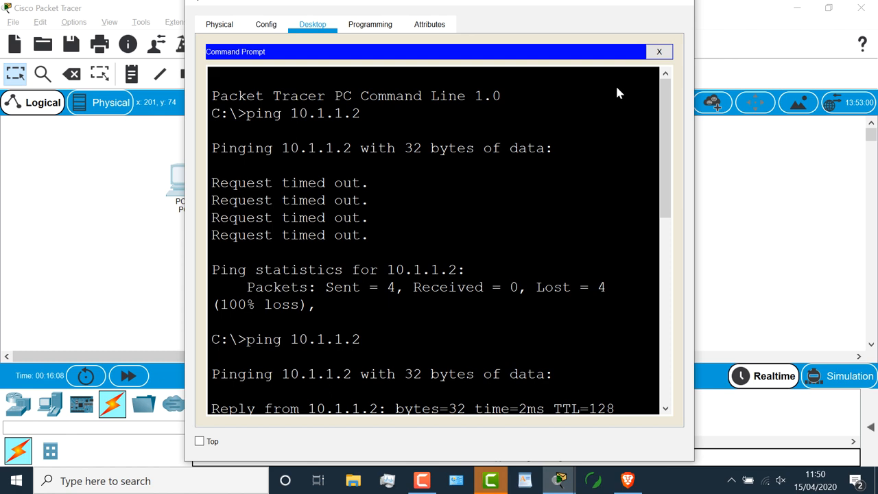
scroll("down", 3)
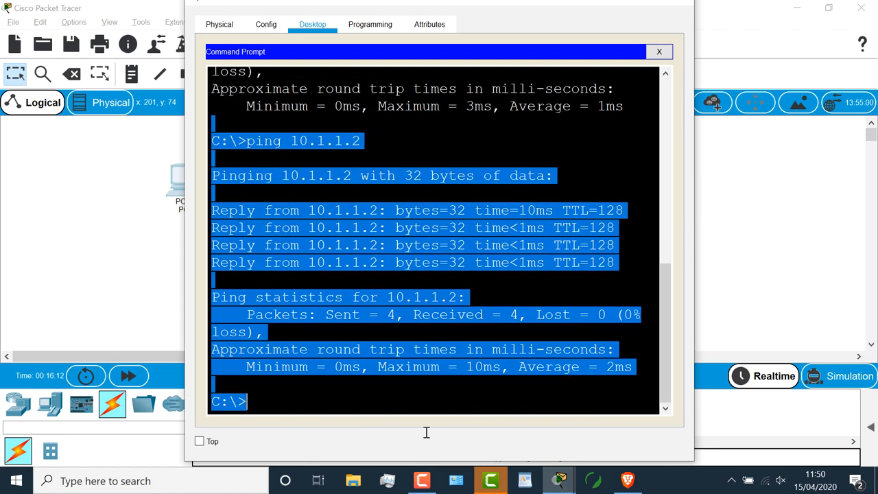
type("ping 10.1.1.2")
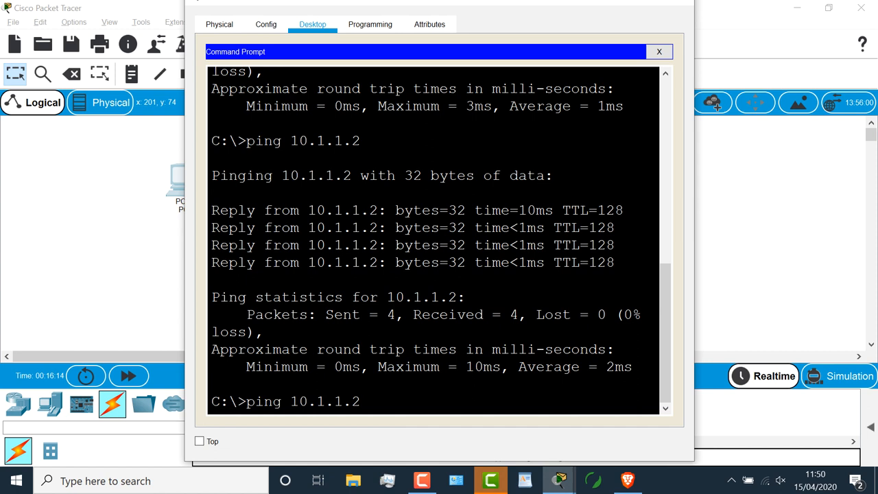
left_click(659, 51)
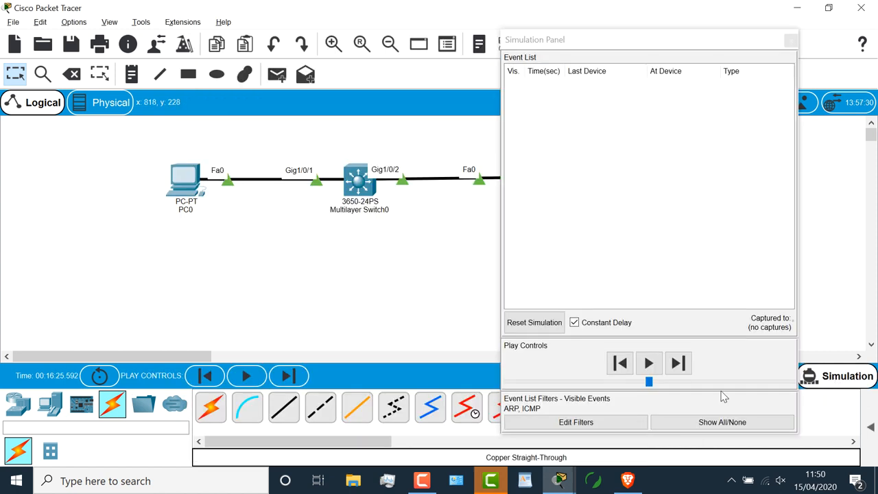
mouse_move(549, 386)
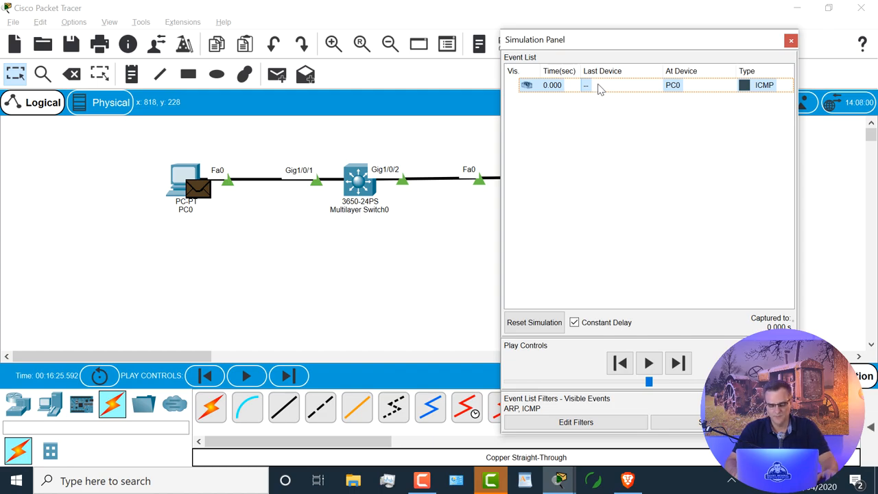
- Step the ICMP ping forward from PC0 to Multilayer Switch0 with Capture/Forward
left_click(74, 22)
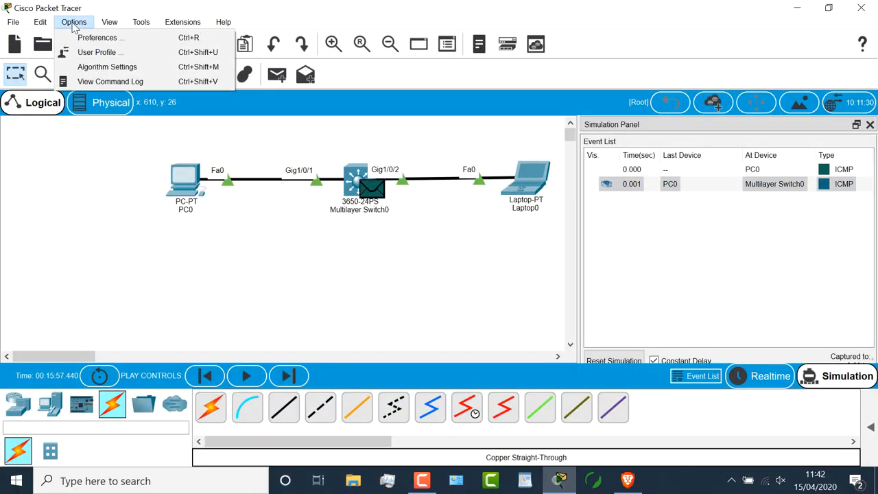
- Review the Miscellaneous and Interface tabs in Preferences, then close the dialog
left_click(99, 37)
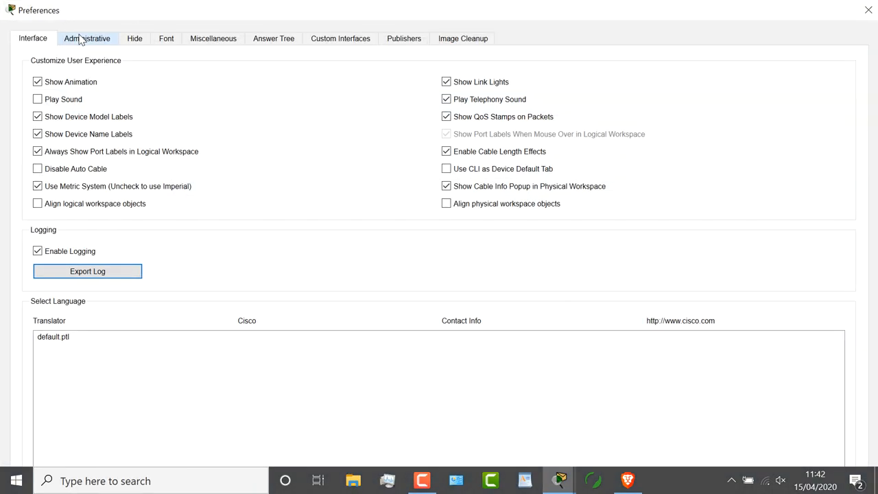
left_click(213, 37)
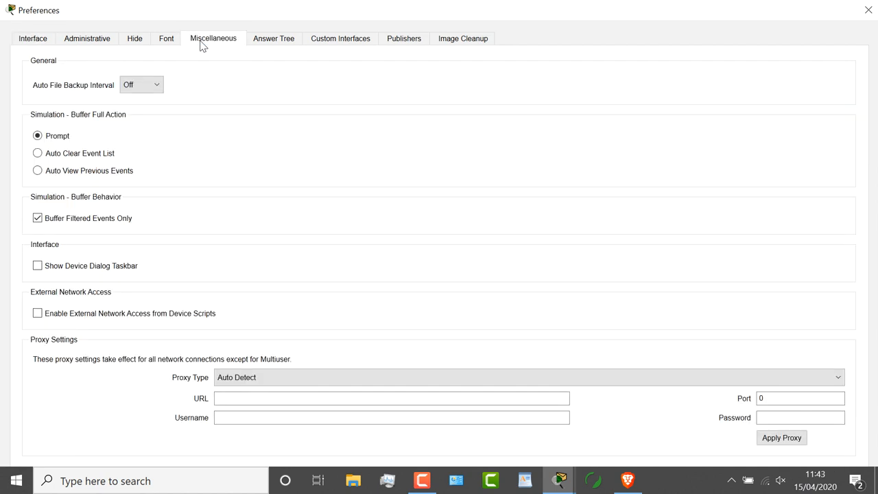
mouse_move(126, 191)
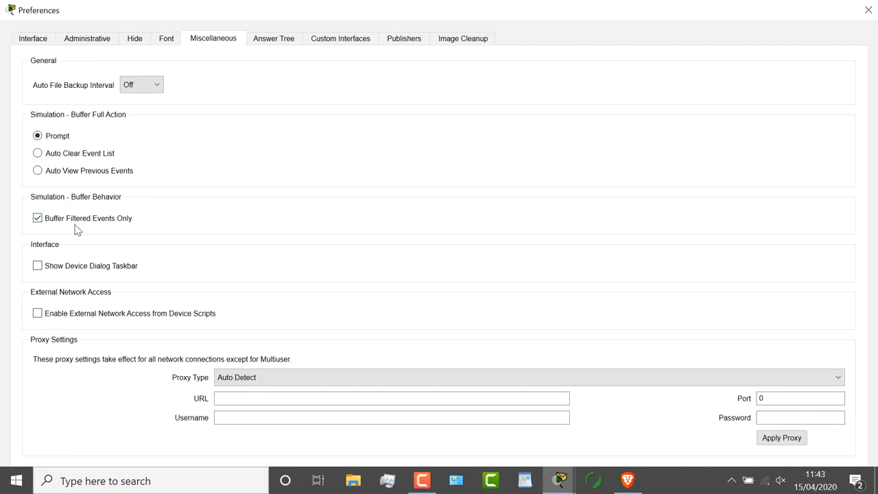
mouse_move(85, 226)
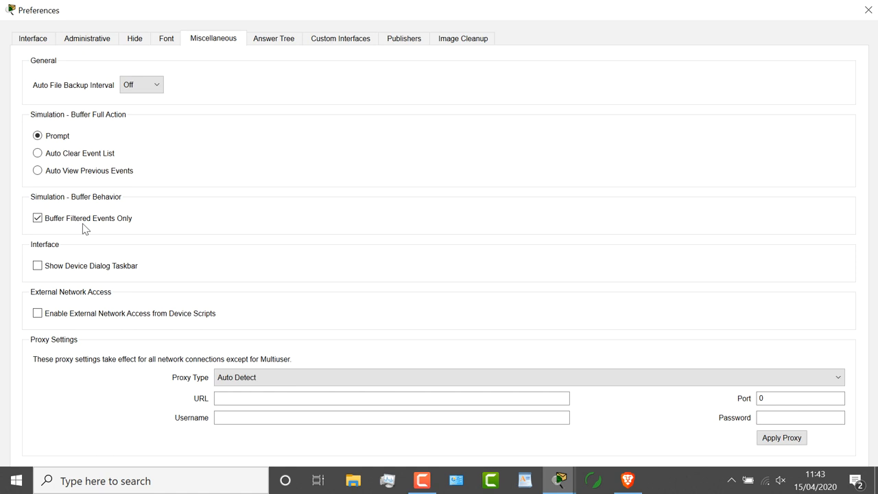
left_click(32, 38)
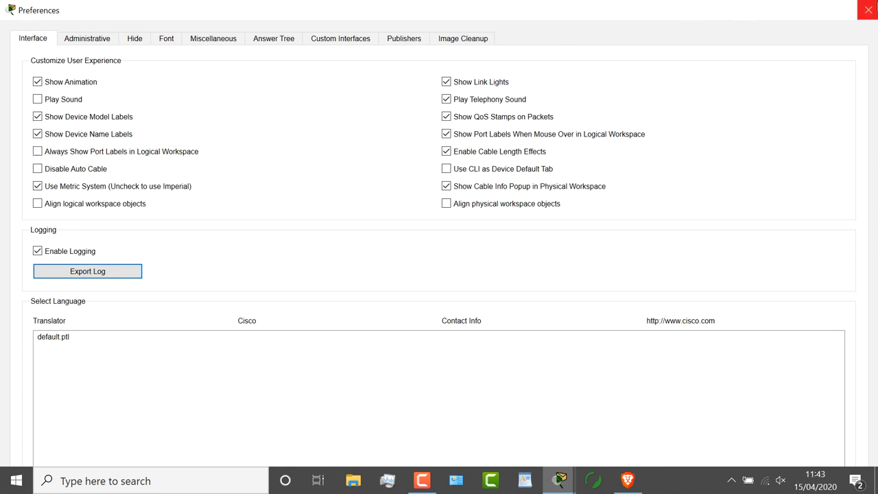
left_click(868, 10)
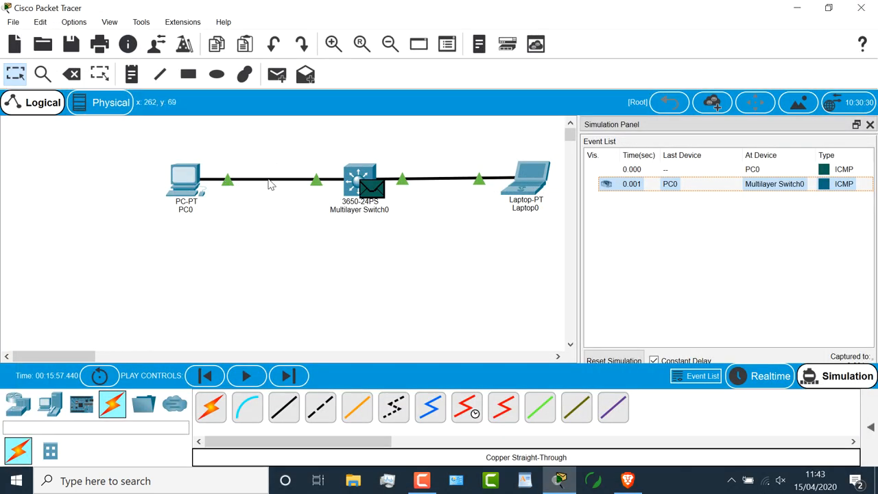
mouse_move(239, 197)
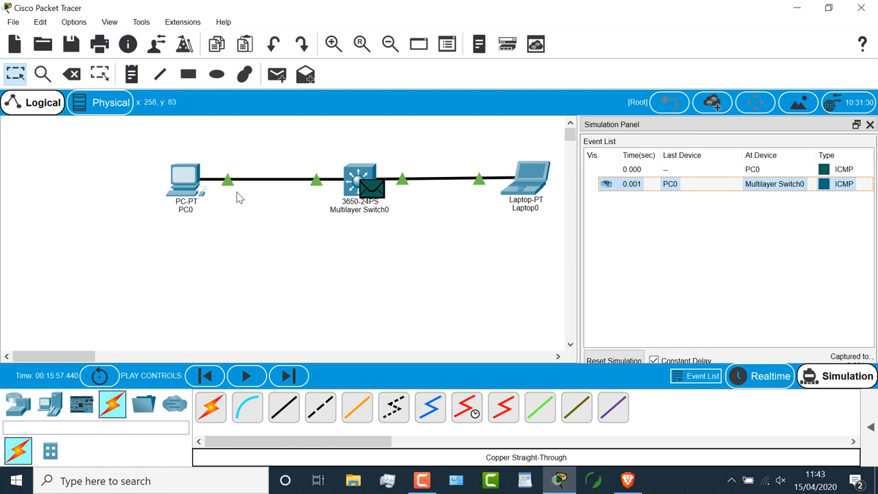
- Reopen Preferences and enable Always Show Port Labels in Logical Workspace
left_click(74, 22)
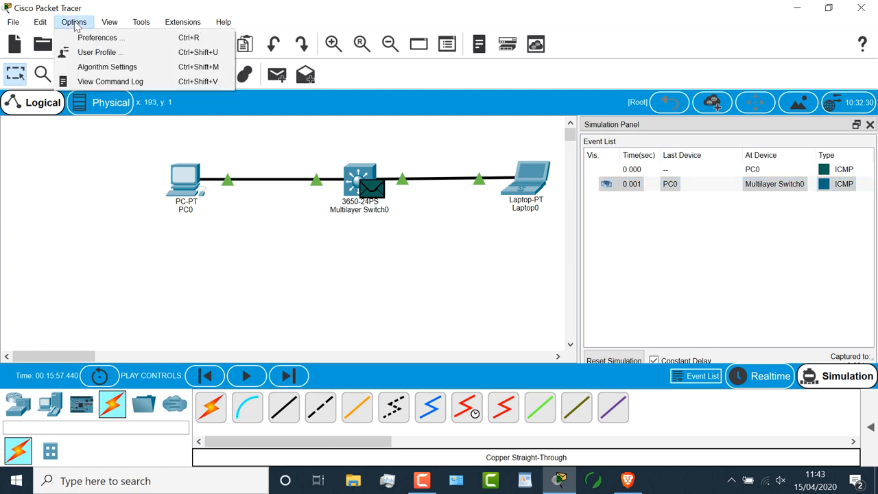
left_click(96, 38)
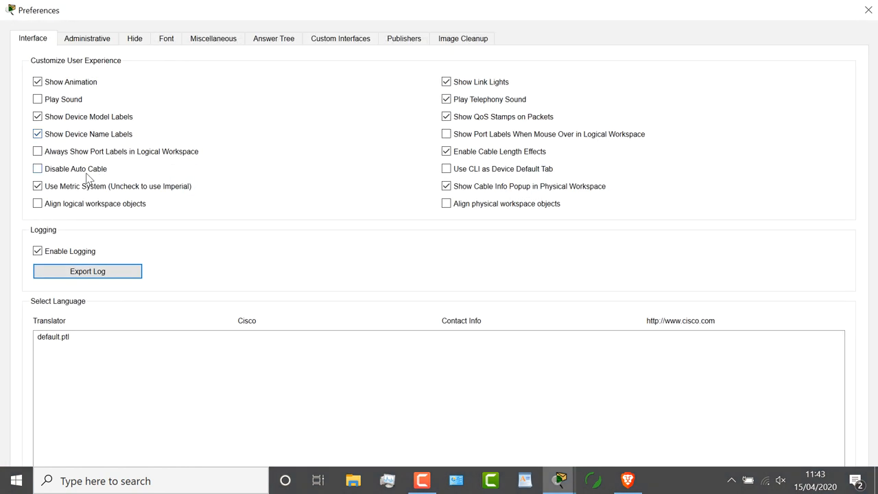
left_click(38, 151)
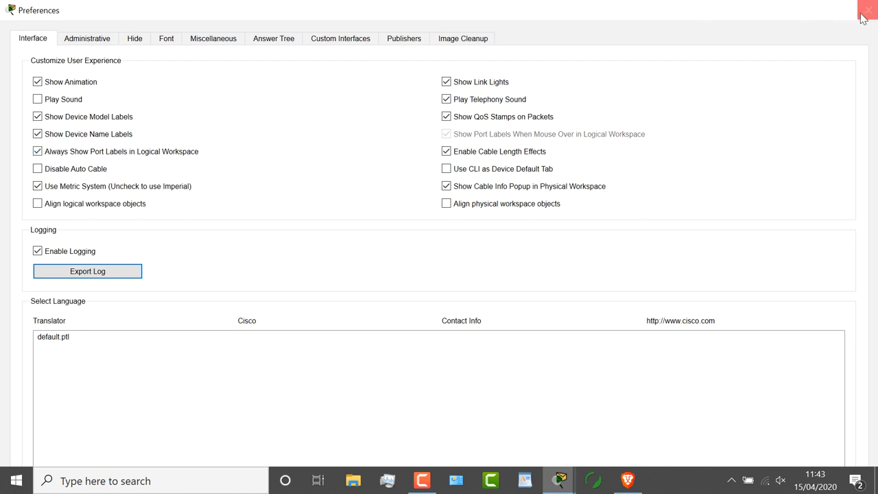
left_click(866, 11)
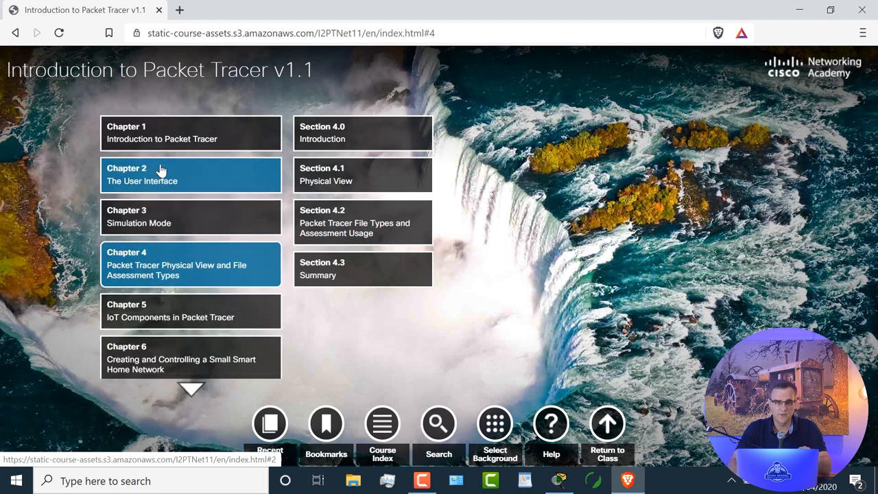
- Expand Chapter 1 Introduction to Packet Tracer in the course index
left_click(190, 132)
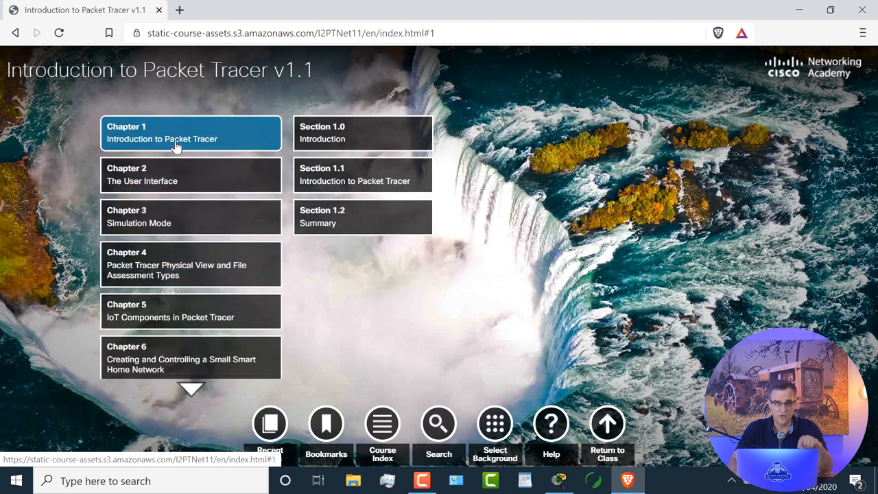